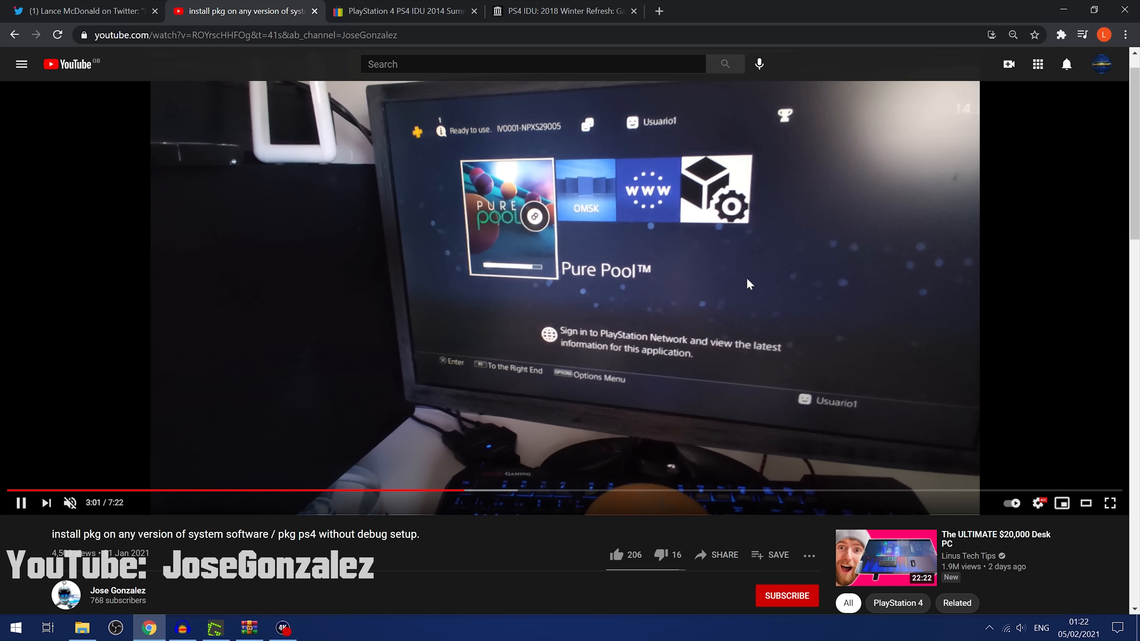
Show Lance McDonald's thread about the disc that makes PS4 kiosks download every demo.
{"action": "left_click", "coordinate": [80, 11]}
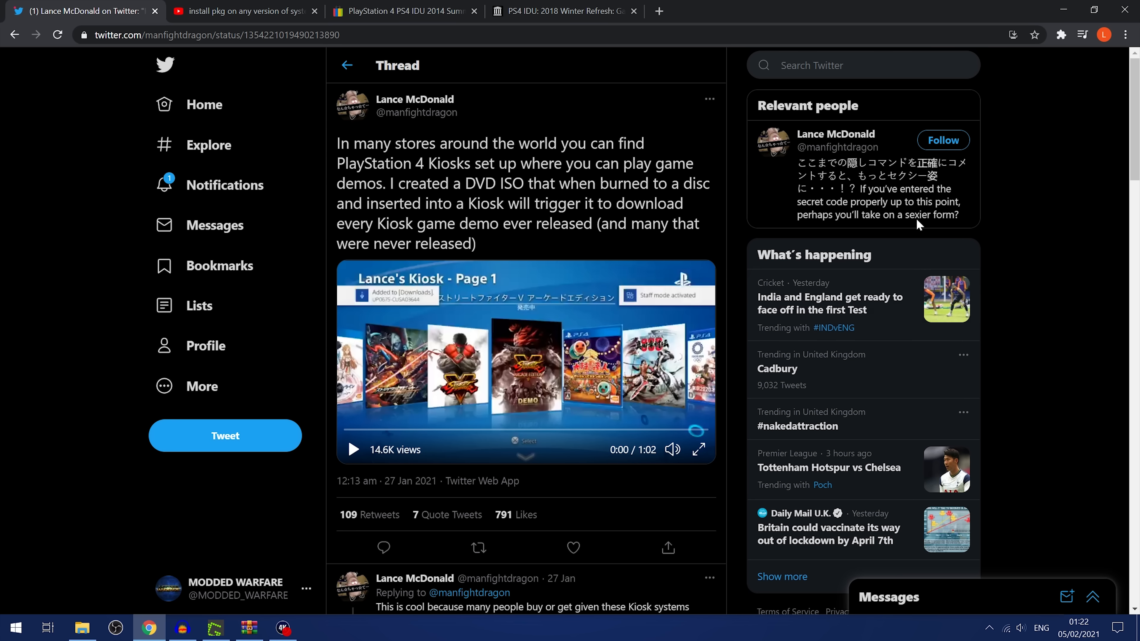
{"action": "mouse_move", "coordinate": [87, 255]}
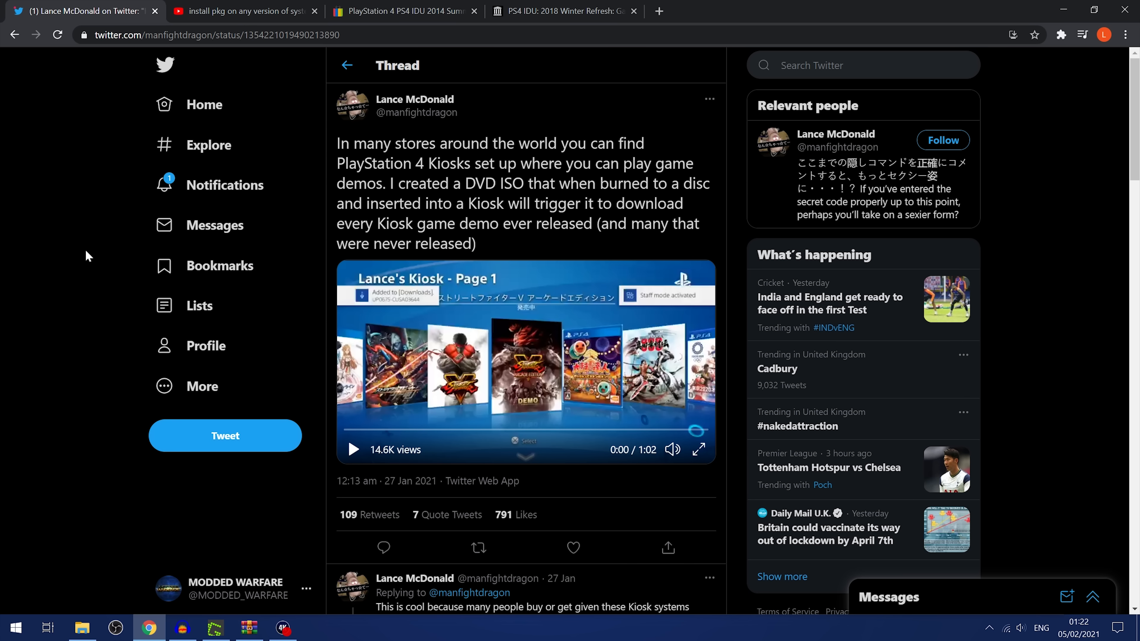
{"action": "mouse_move", "coordinate": [307, 282]}
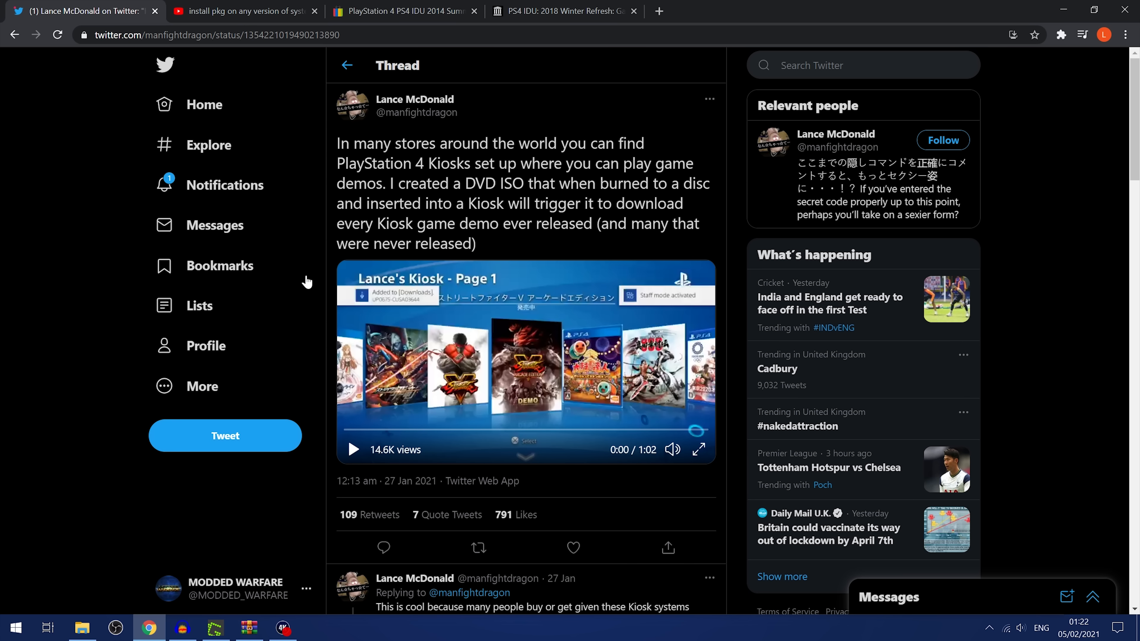
{"action": "mouse_move", "coordinate": [107, 319]}
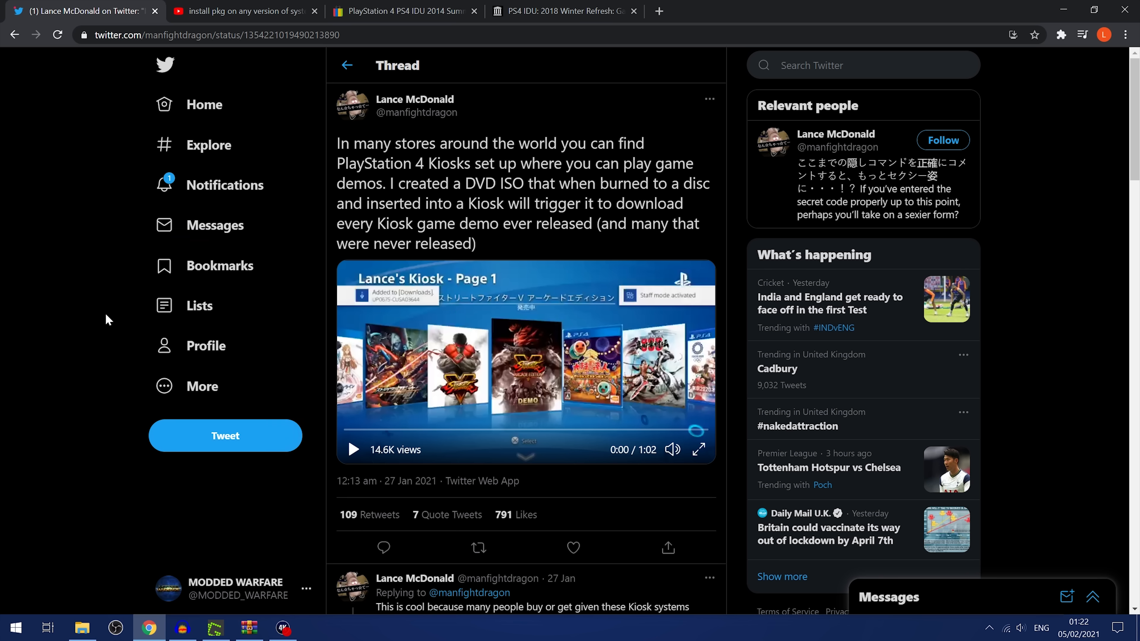
{"action": "mouse_move", "coordinate": [716, 415]}
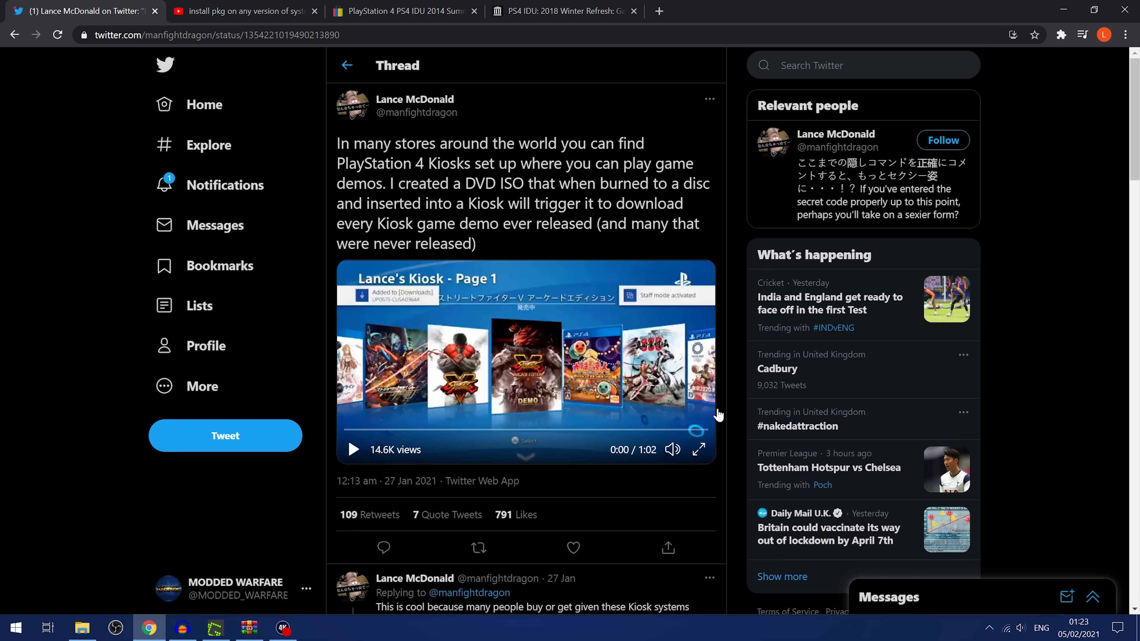
{"action": "mouse_move", "coordinate": [666, 584]}
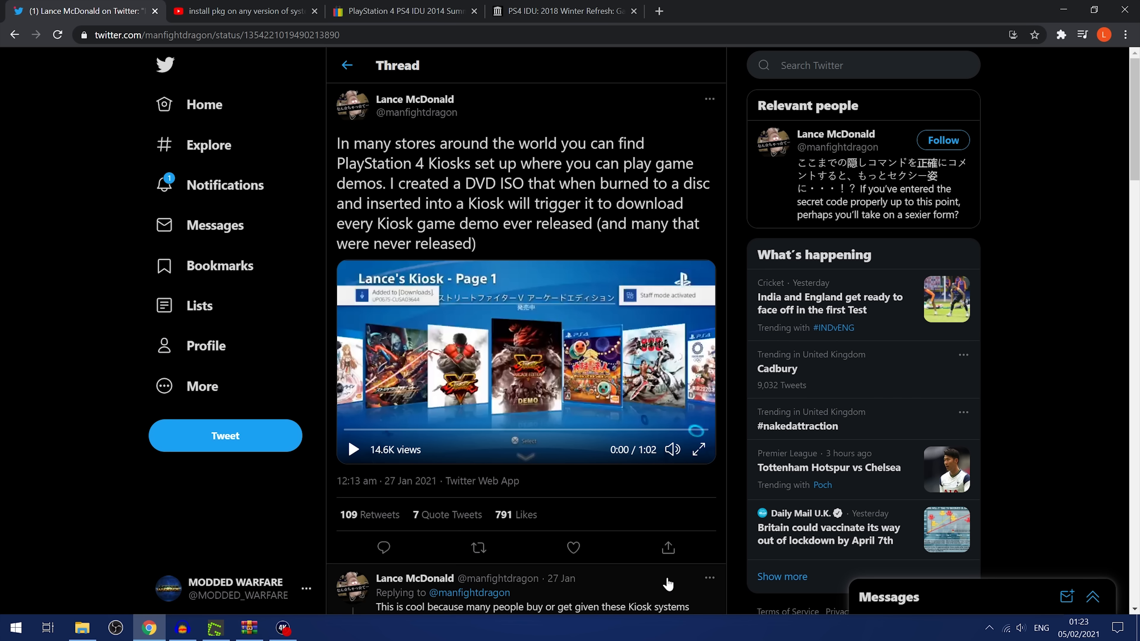
{"action": "mouse_move", "coordinate": [1053, 6]}
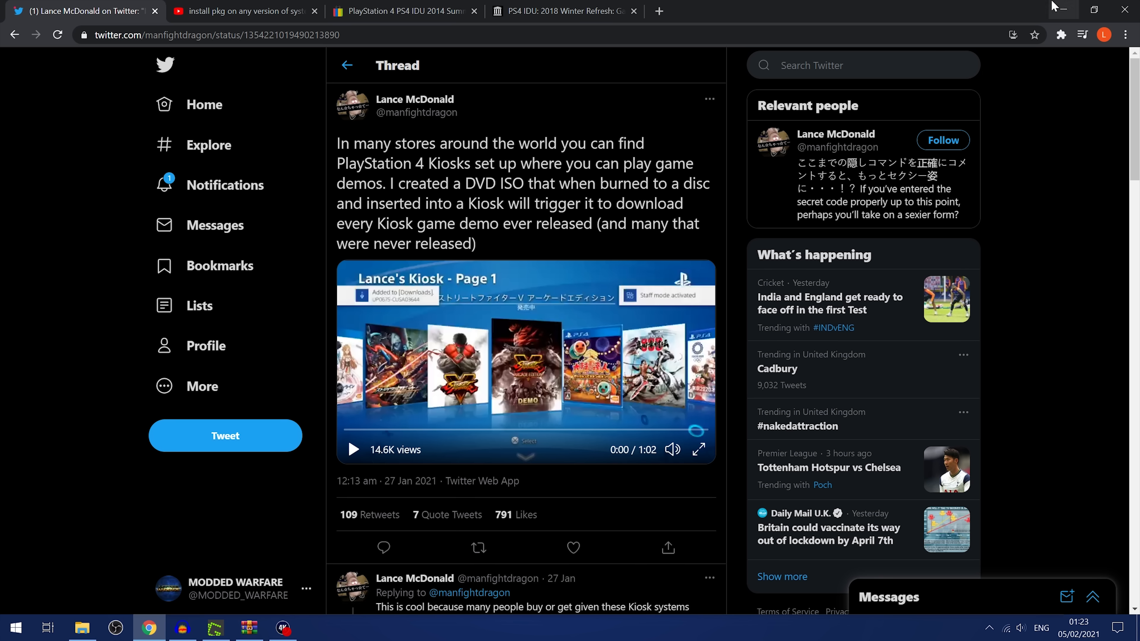
{"action": "mouse_move", "coordinate": [1065, 8]}
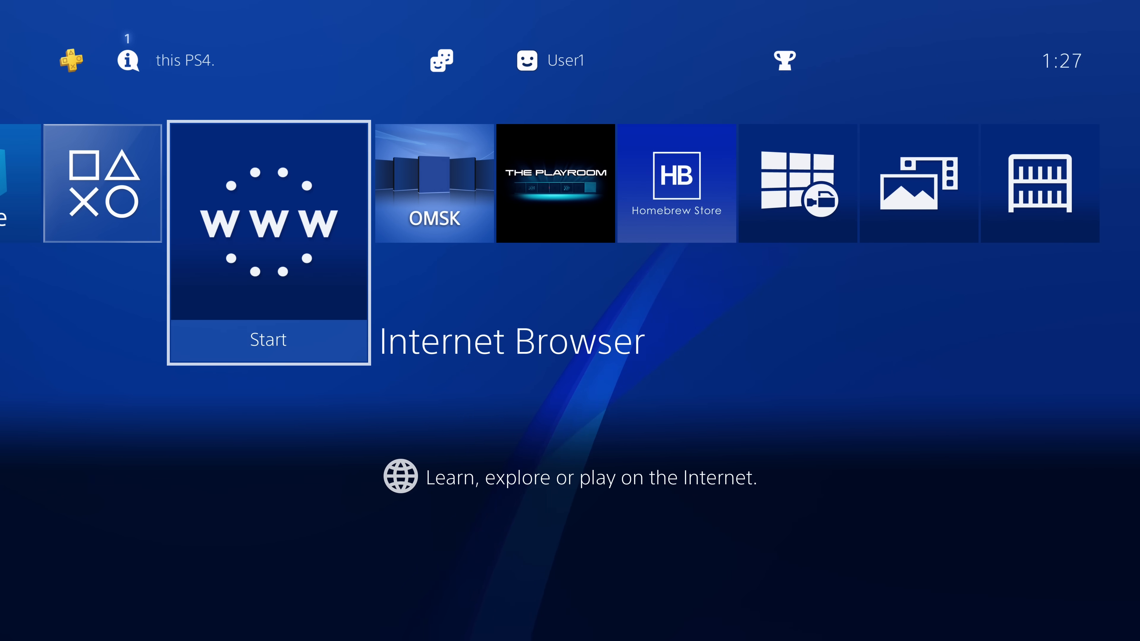
Reach Settings from the home screen function area and bring up the IDU mode choice under System.
{"action": "scroll", "scroll_direction": "right", "scroll_amount": 3}
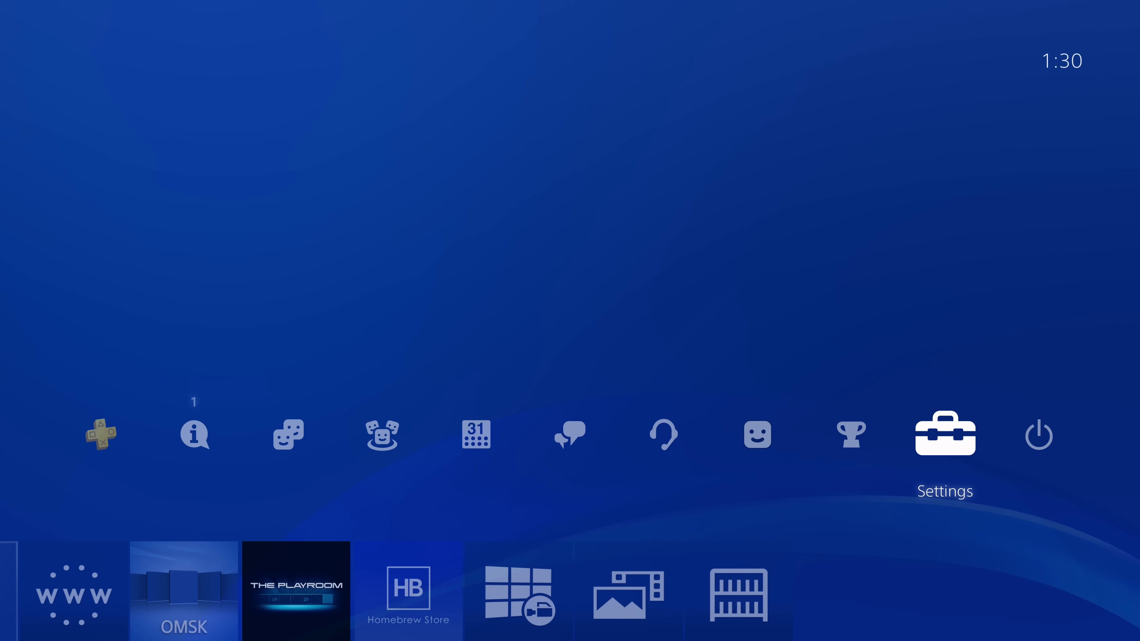
{"action": "left_click", "coordinate": [945, 435]}
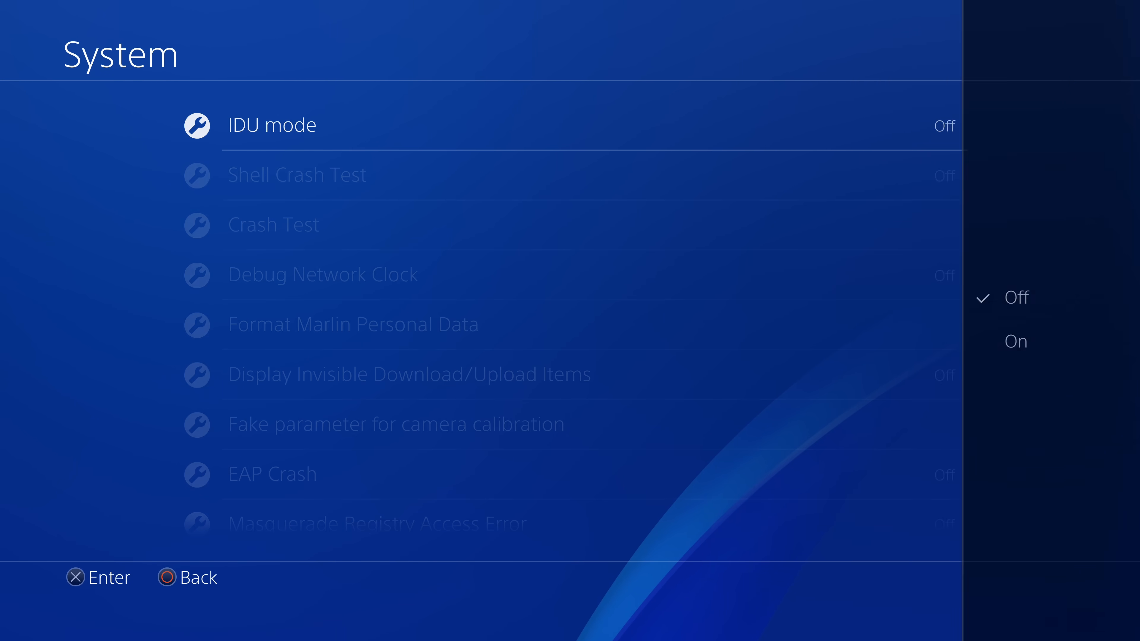
Set IDU mode to On, bringing up the restart confirmation notice.
{"action": "left_click", "coordinate": [1015, 341]}
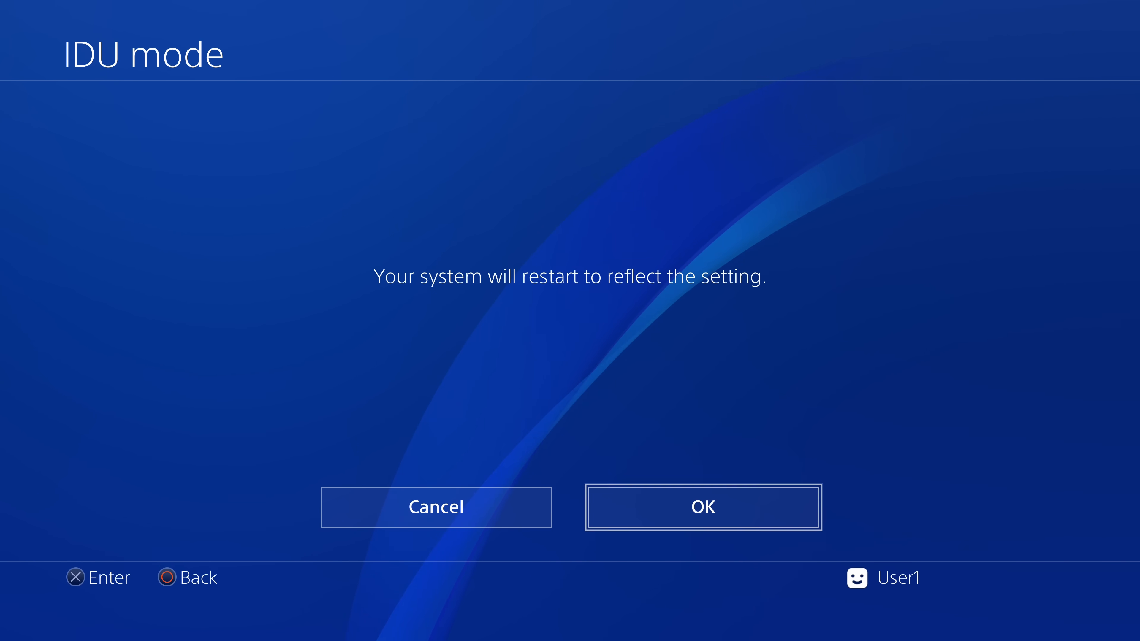
{"action": "left_click", "coordinate": [702, 506]}
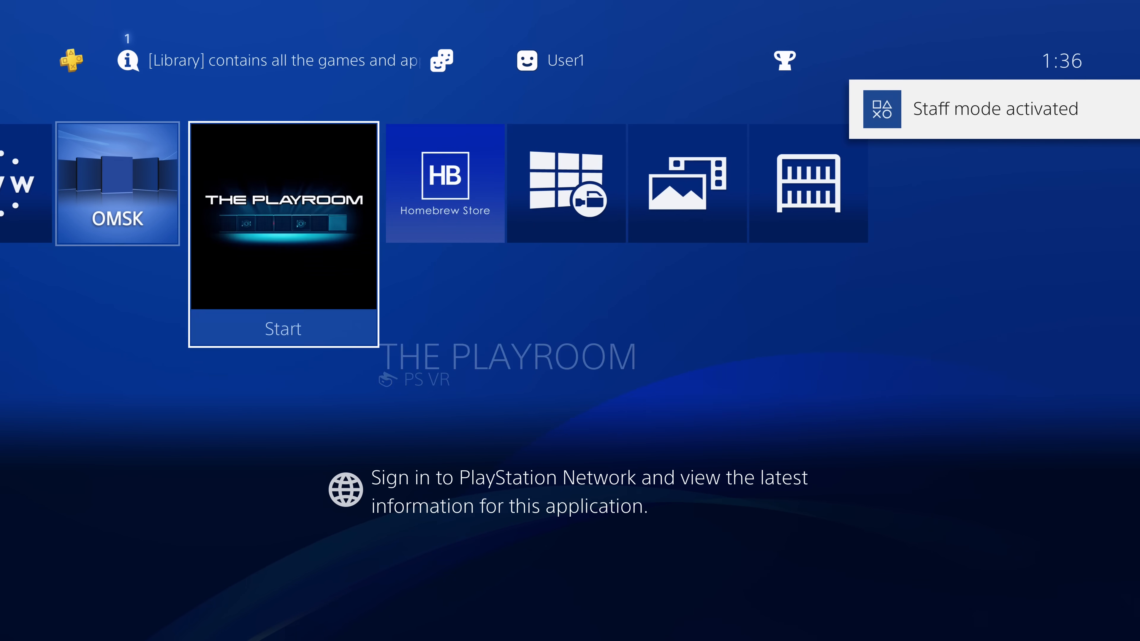
Attempt to start THE PLAYROOM from the home tiles and get the staff-mode launch refusal.
{"action": "scroll", "scroll_direction": "left", "scroll_amount": 3}
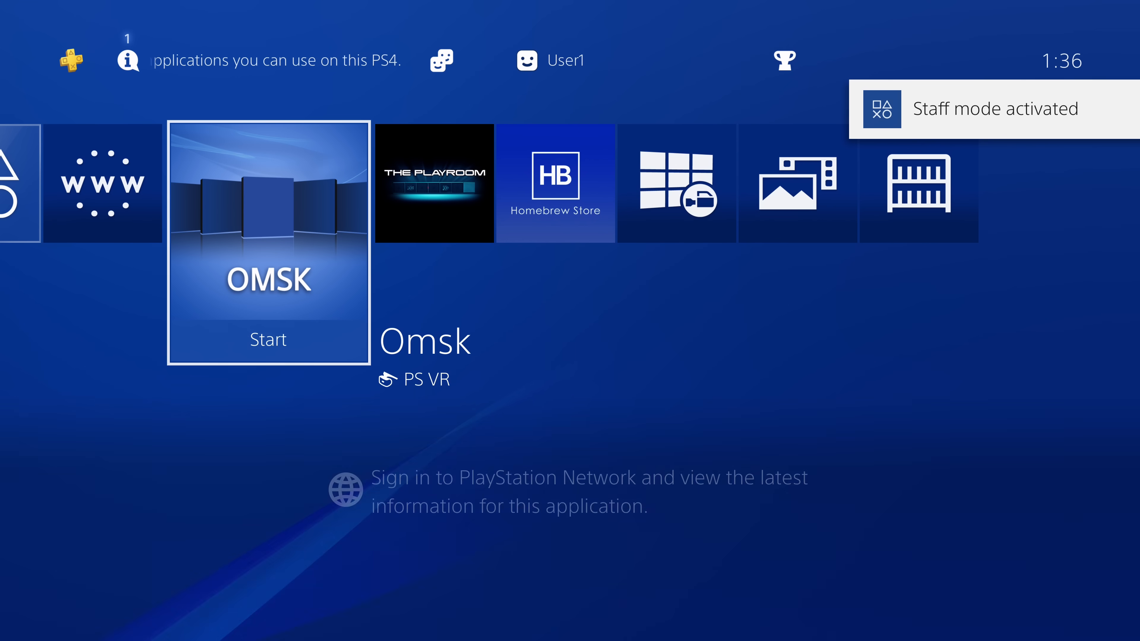
{"action": "scroll", "scroll_direction": "right", "scroll_amount": 3}
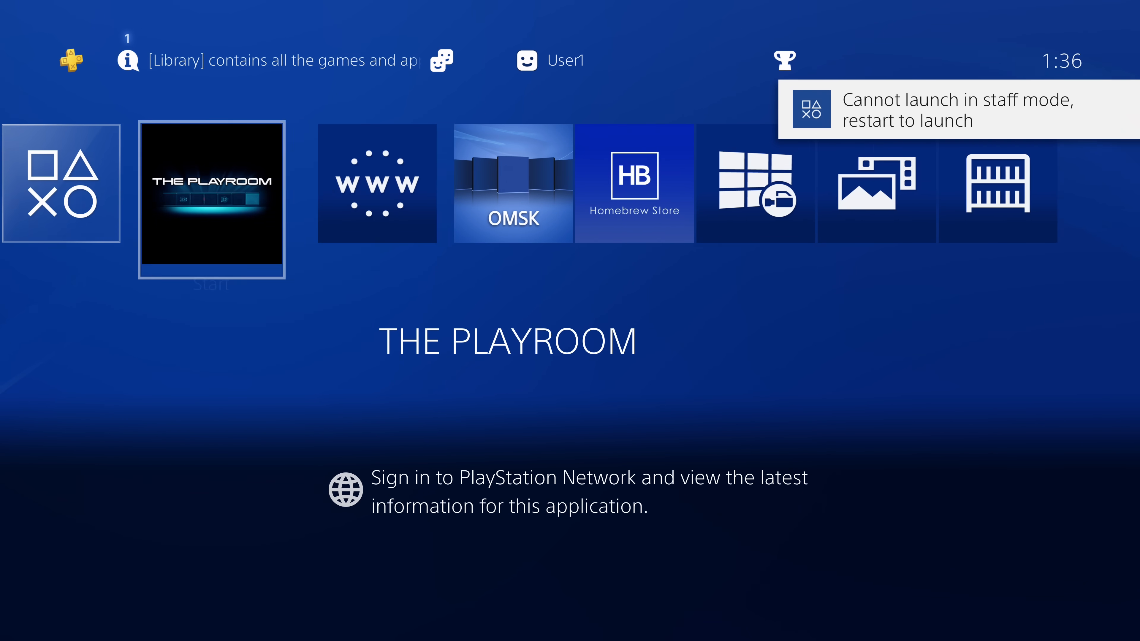
{"action": "key", "text": "Left"}
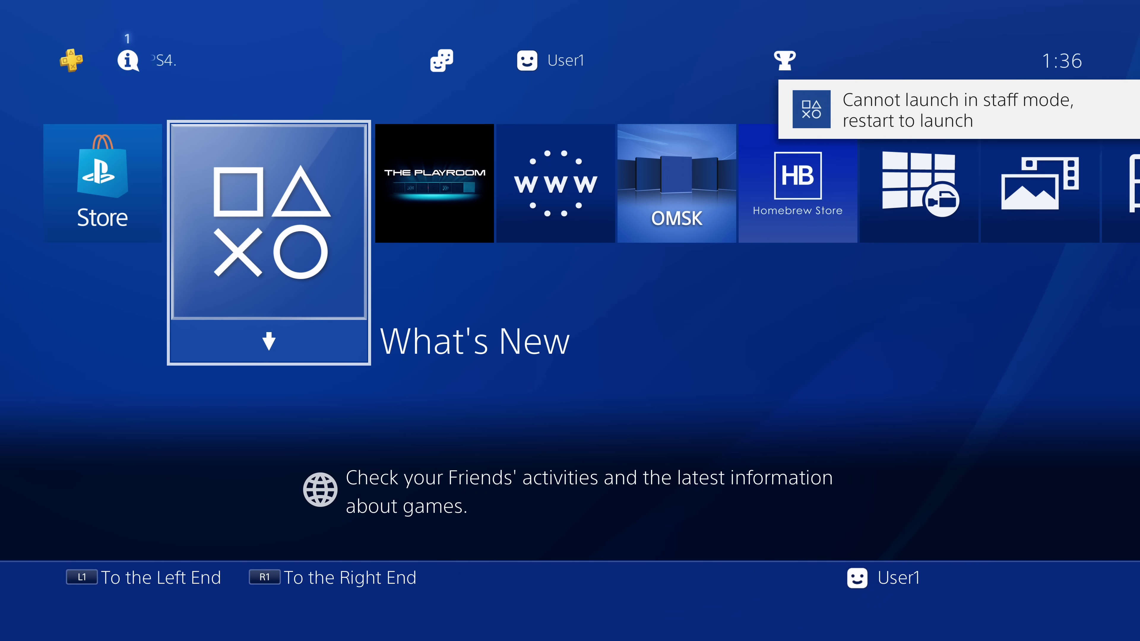
{"action": "scroll", "scroll_direction": "right", "scroll_amount": 3}
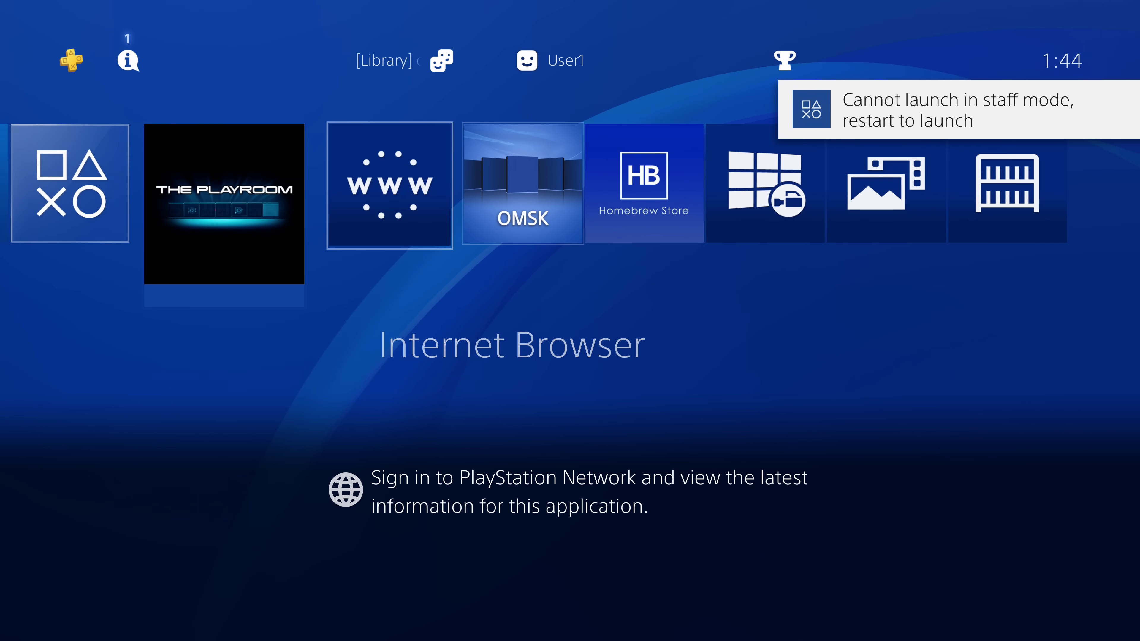
{"action": "scroll", "scroll_direction": "left", "scroll_amount": 3}
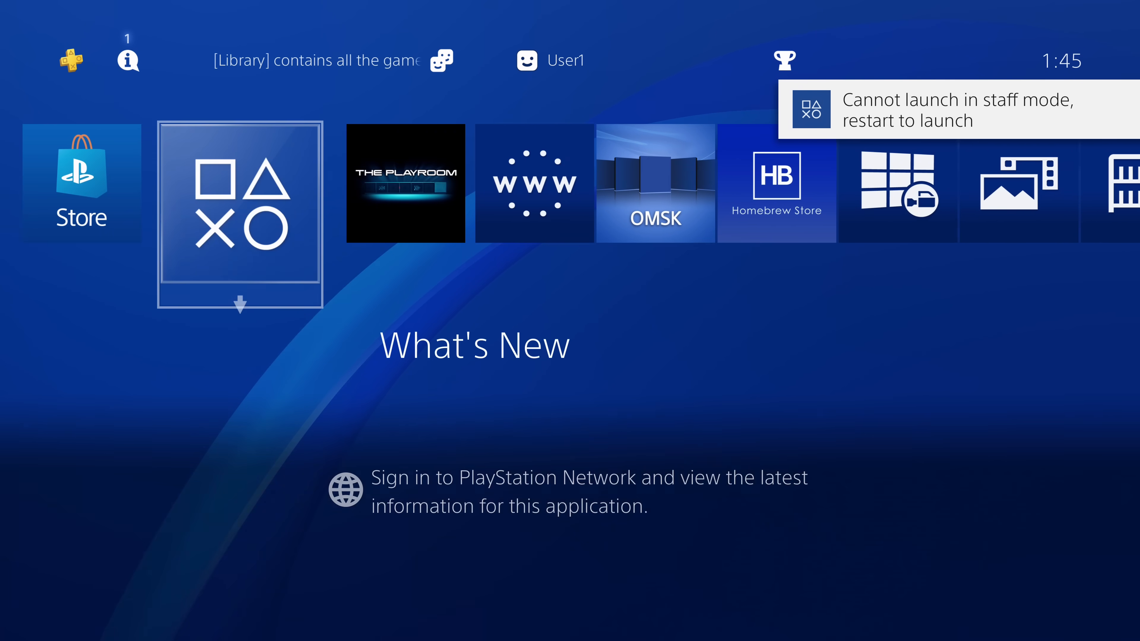
{"action": "left_click", "coordinate": [150, 627]}
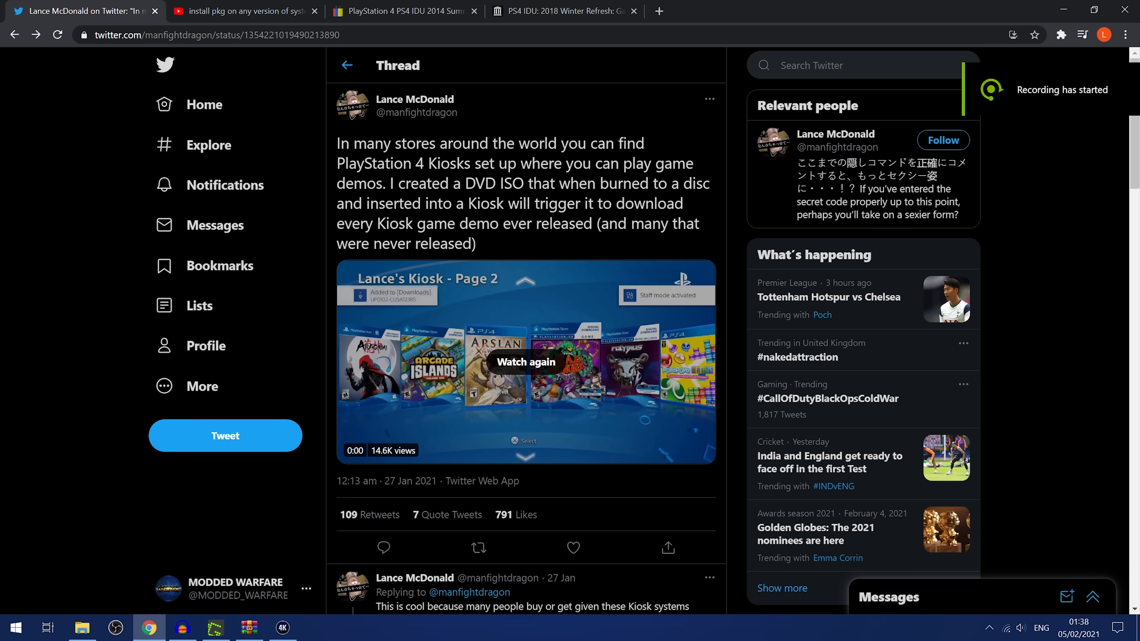
Show the eBay listing for the PS4 IDU 2014 Summer Refresh GameStop kiosk disc at US $180.
{"action": "left_click", "coordinate": [399, 11]}
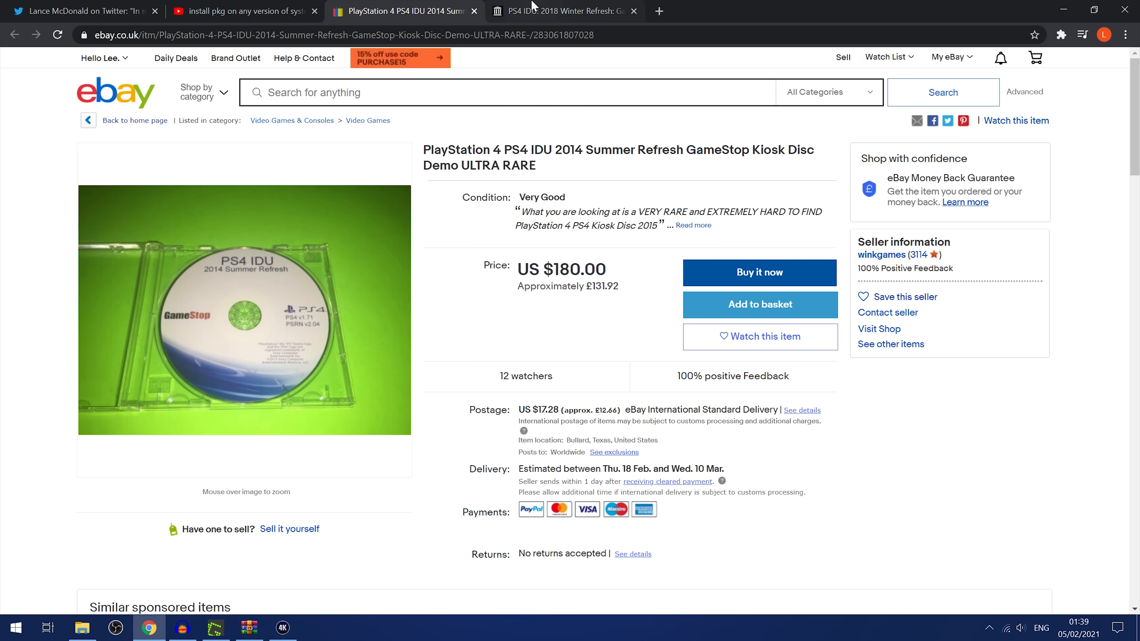
Look over the Internet Archive PS4 IDU 2018 Winter Refresh disc page.
{"action": "left_click", "coordinate": [564, 10]}
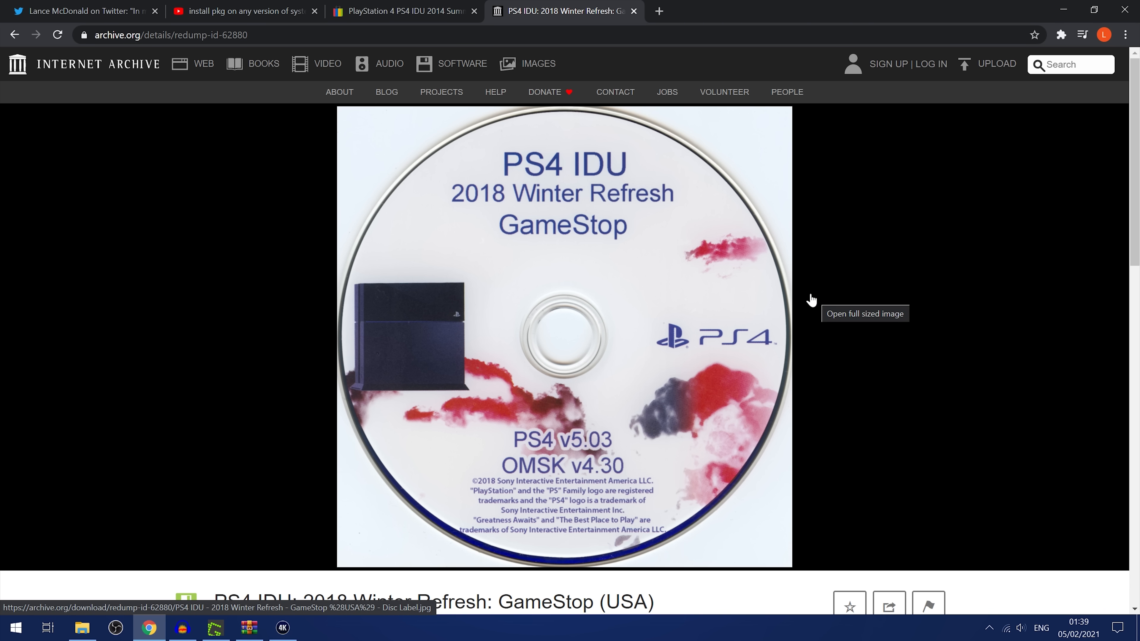
{"action": "scroll", "scroll_direction": "down", "scroll_amount": 3}
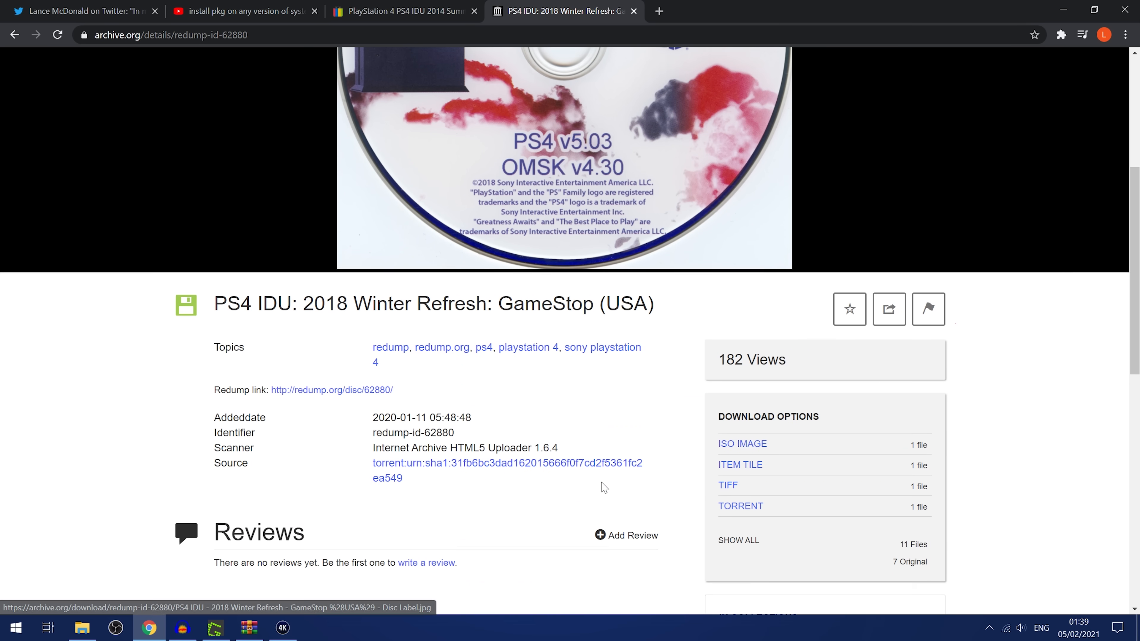
{"action": "scroll", "scroll_direction": "up", "scroll_amount": 3}
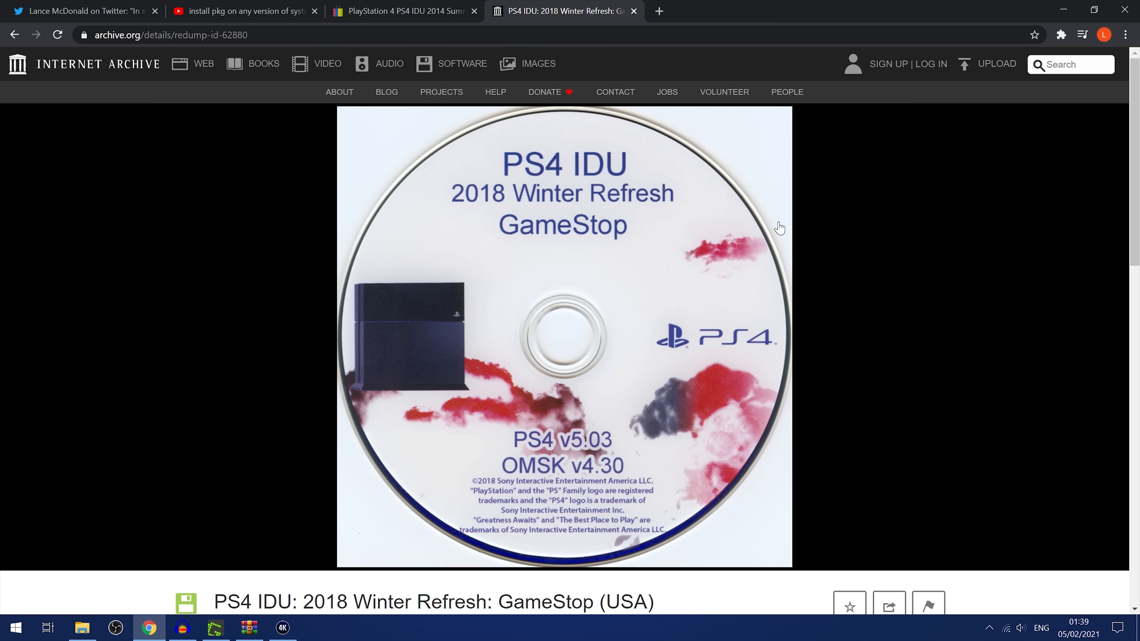
{"action": "mouse_move", "coordinate": [407, 353]}
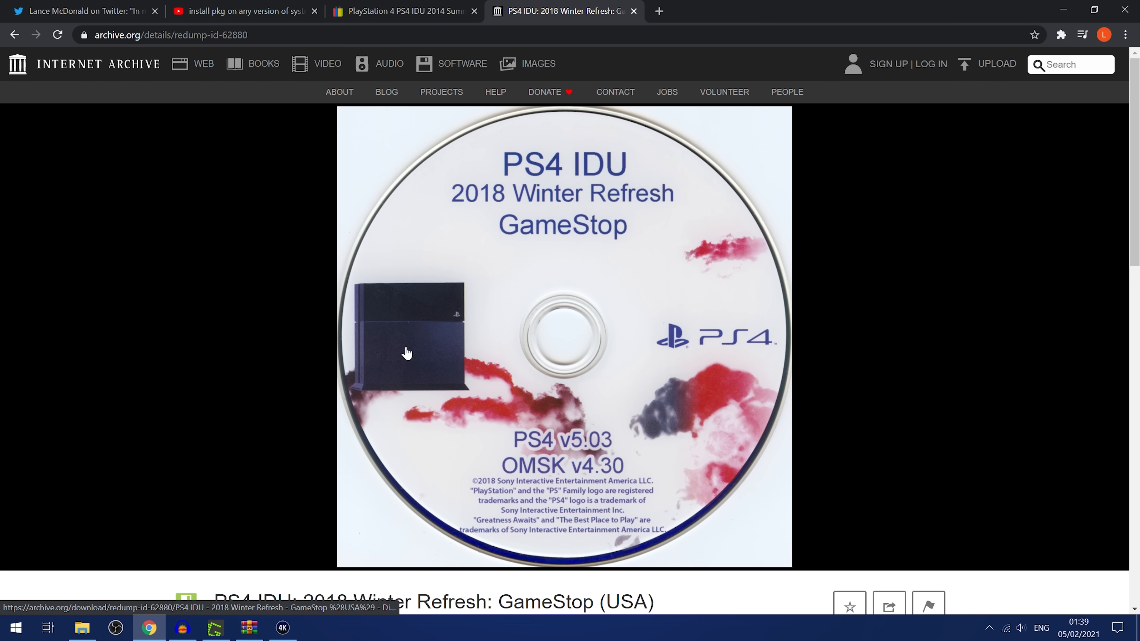
{"action": "scroll", "scroll_direction": "down", "scroll_amount": 3}
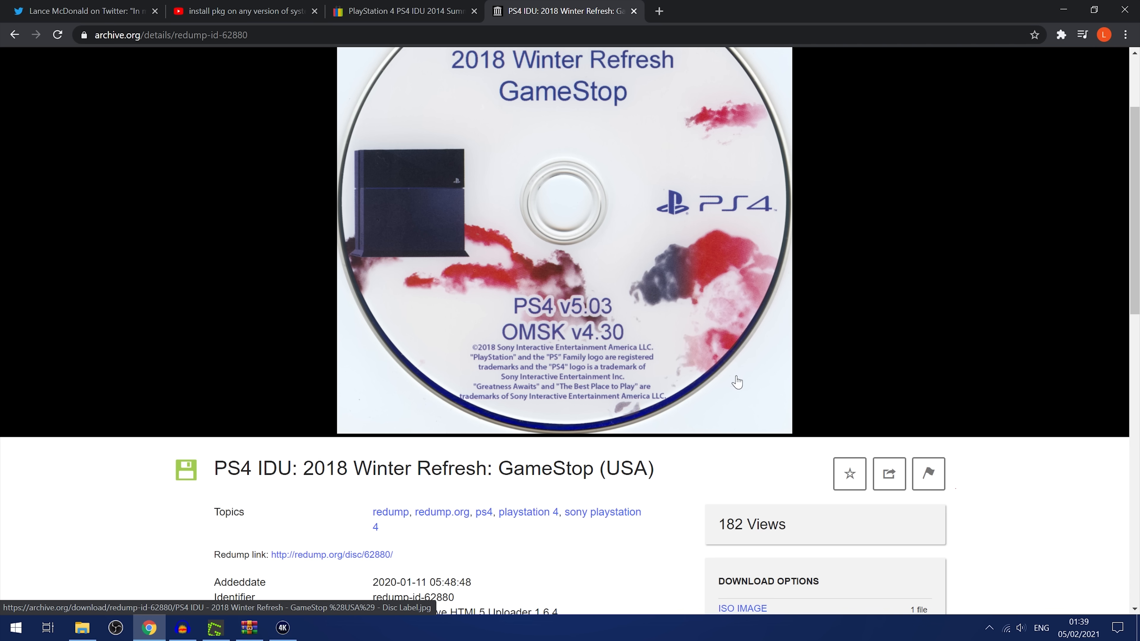
{"action": "scroll", "scroll_direction": "down", "scroll_amount": 3}
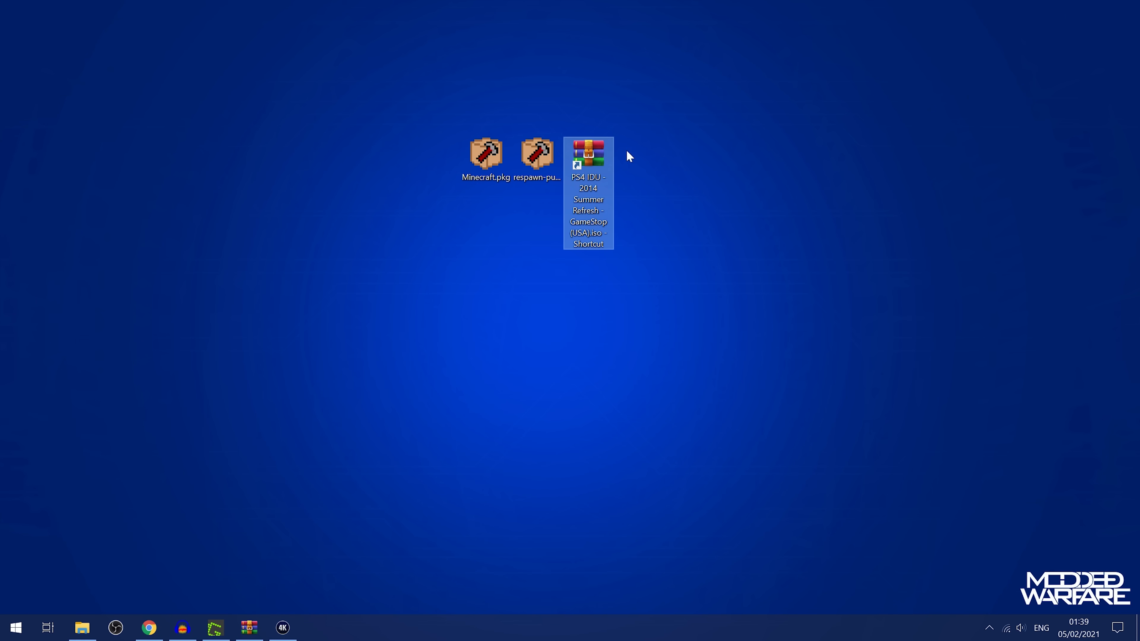
{"action": "mouse_move", "coordinate": [617, 182]}
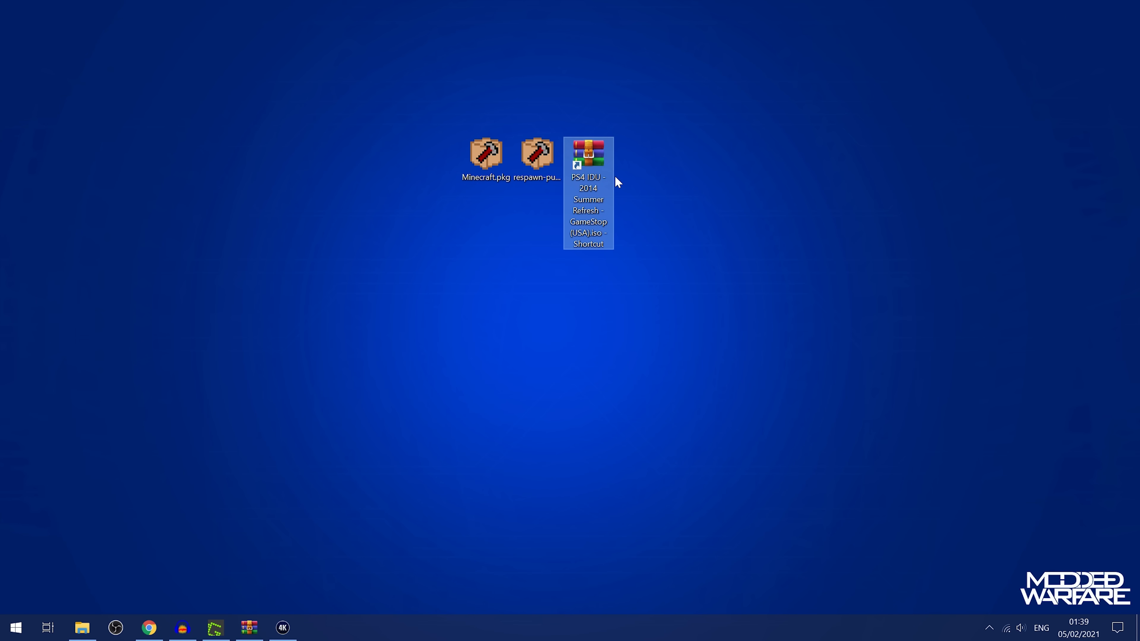
{"action": "mouse_move", "coordinate": [616, 186]}
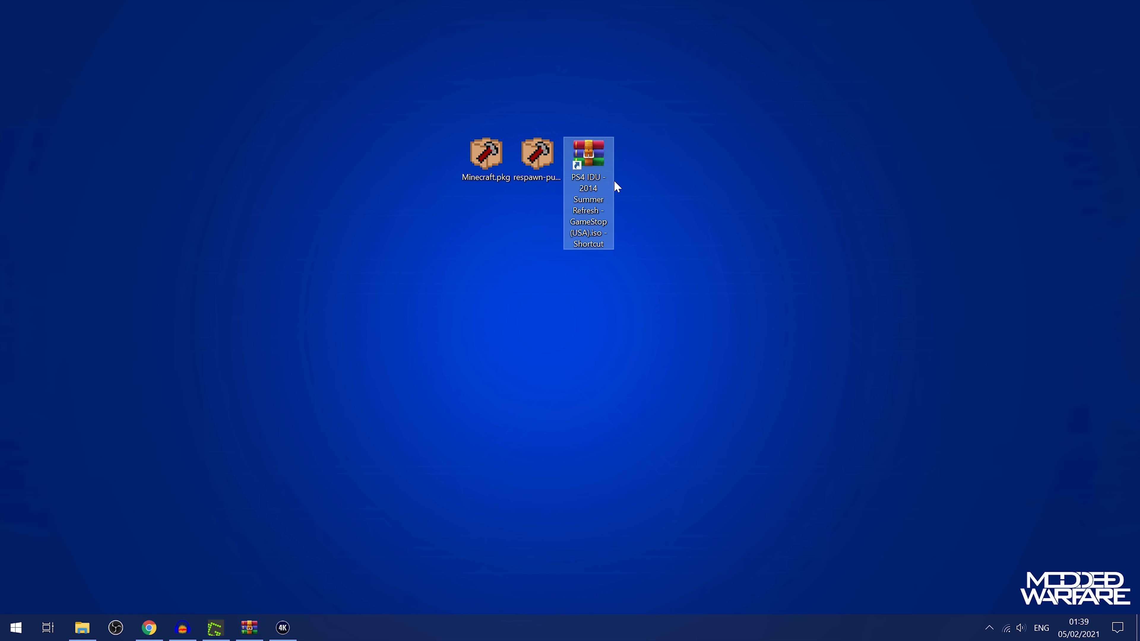
Open the PS4 IDU 2014 Summer Refresh ISO in WinRAR, check USB (F:) properties, then browse into the USB drive.
{"action": "double_click", "coordinate": [588, 151]}
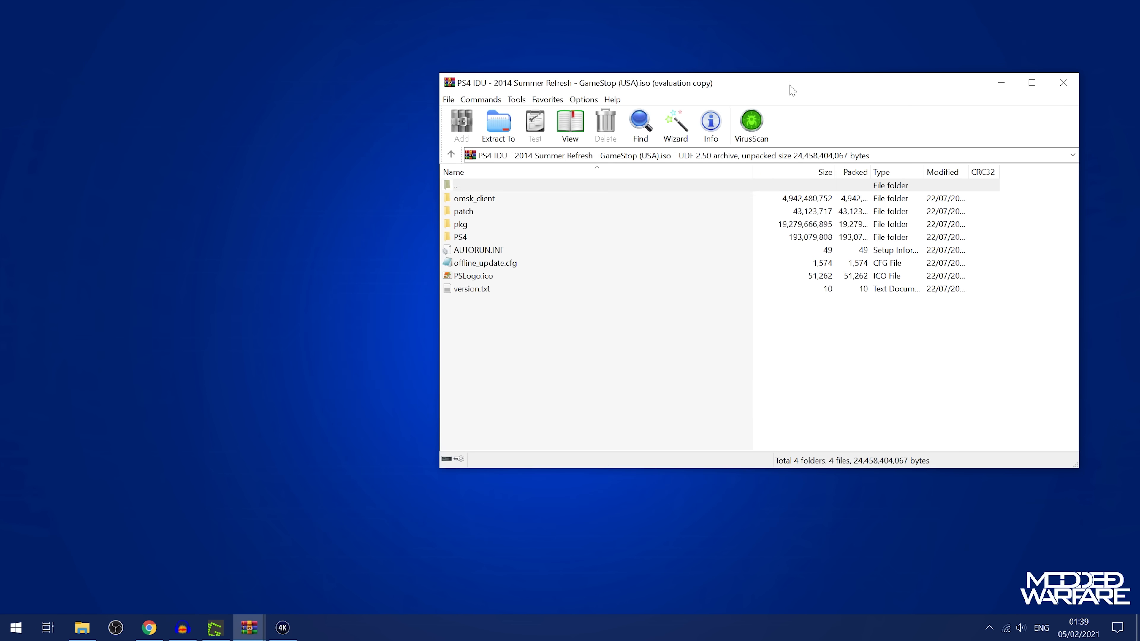
{"action": "left_click", "coordinate": [82, 627]}
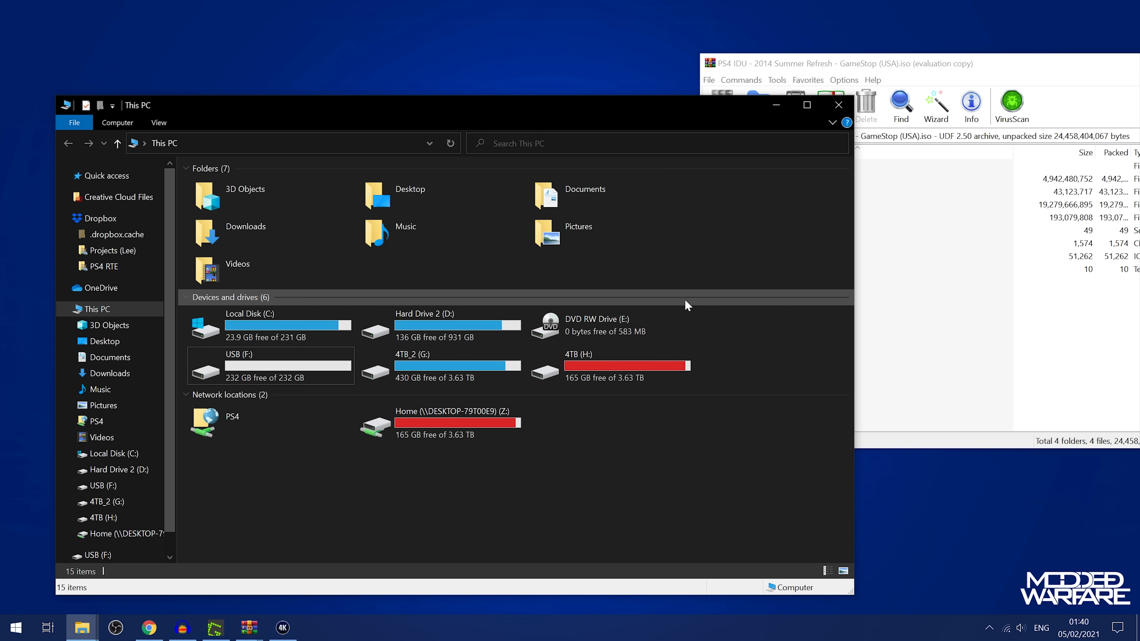
{"action": "left_click", "coordinate": [269, 365]}
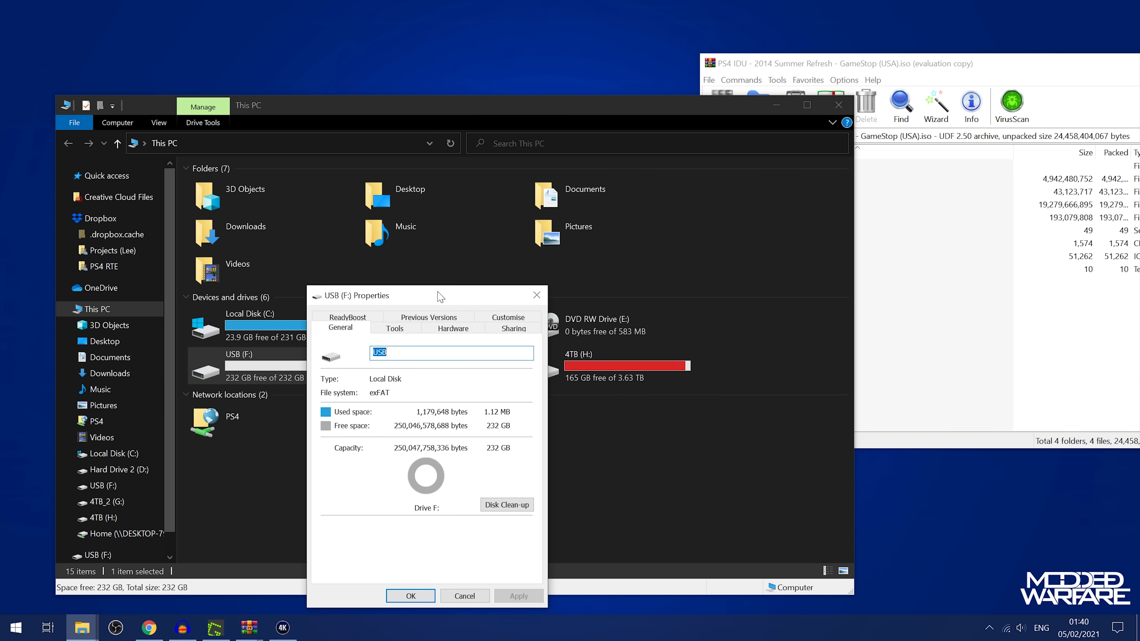
{"action": "left_click", "coordinate": [463, 595]}
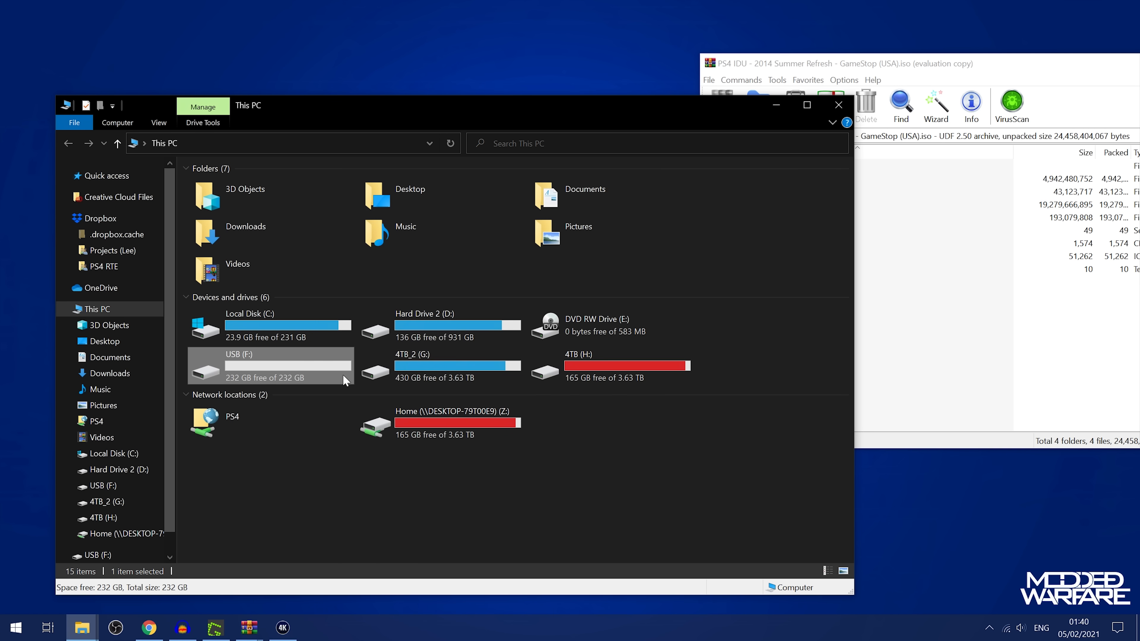
{"action": "double_click", "coordinate": [269, 365]}
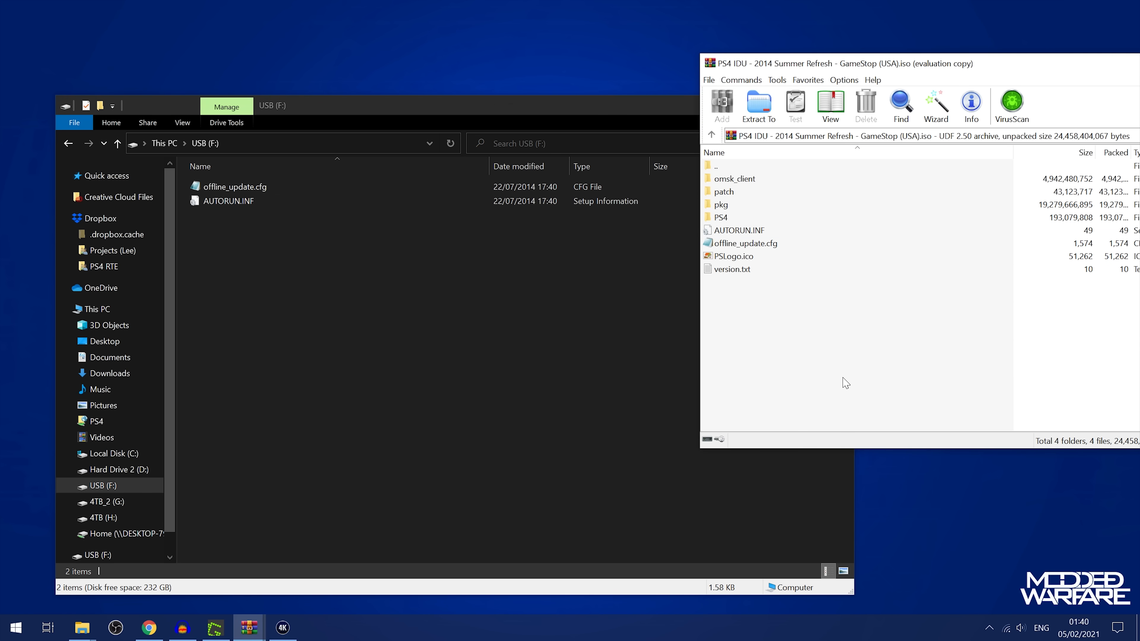
{"action": "mouse_move", "coordinate": [729, 204]}
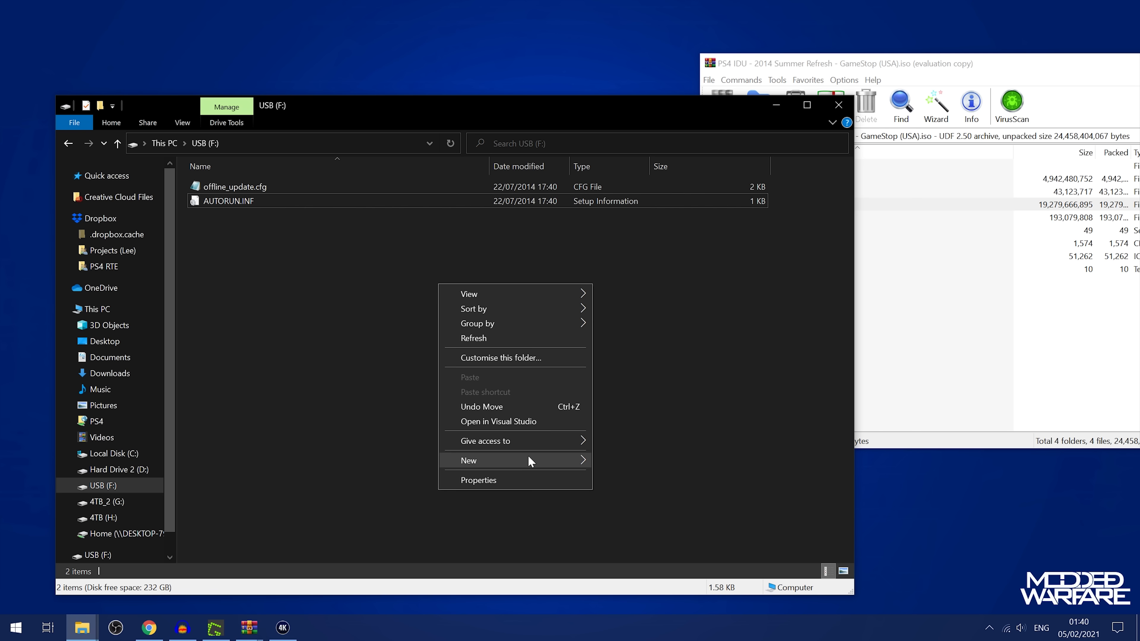
Create a folder named pkg on USB (F:) and go into it.
{"action": "left_click", "coordinate": [468, 460]}
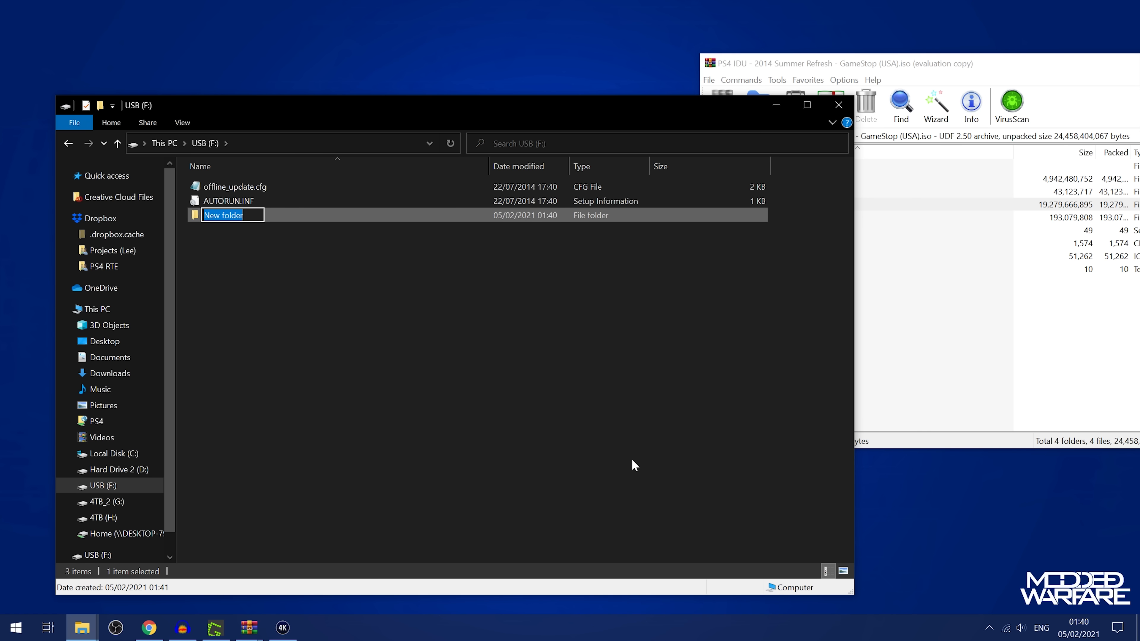
{"action": "type", "text": "pkg"}
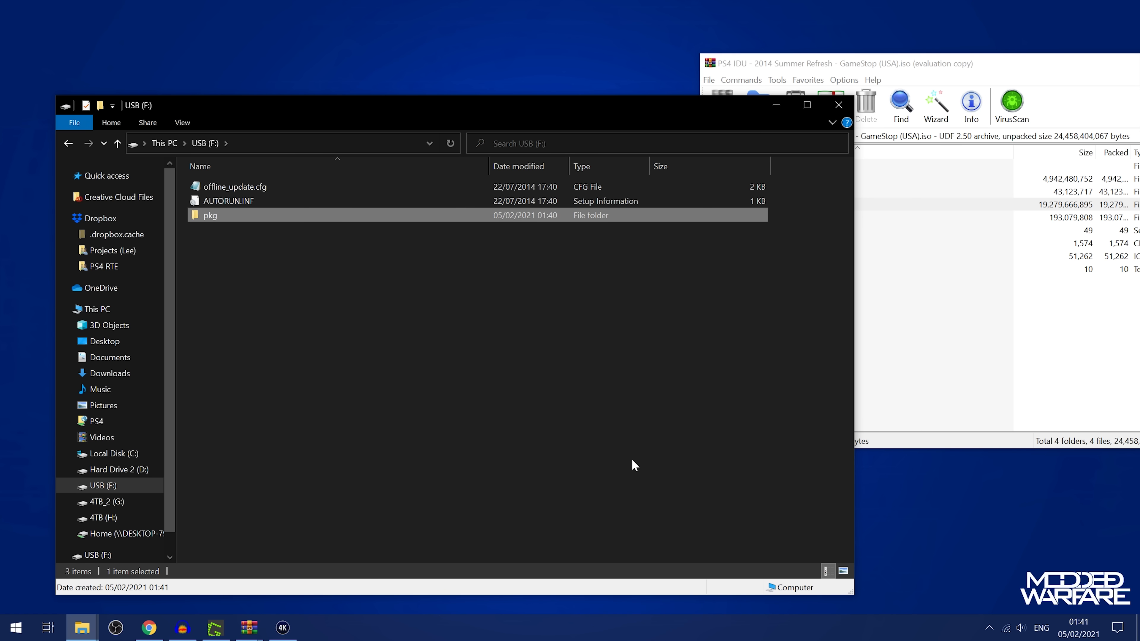
{"action": "double_click", "coordinate": [209, 214]}
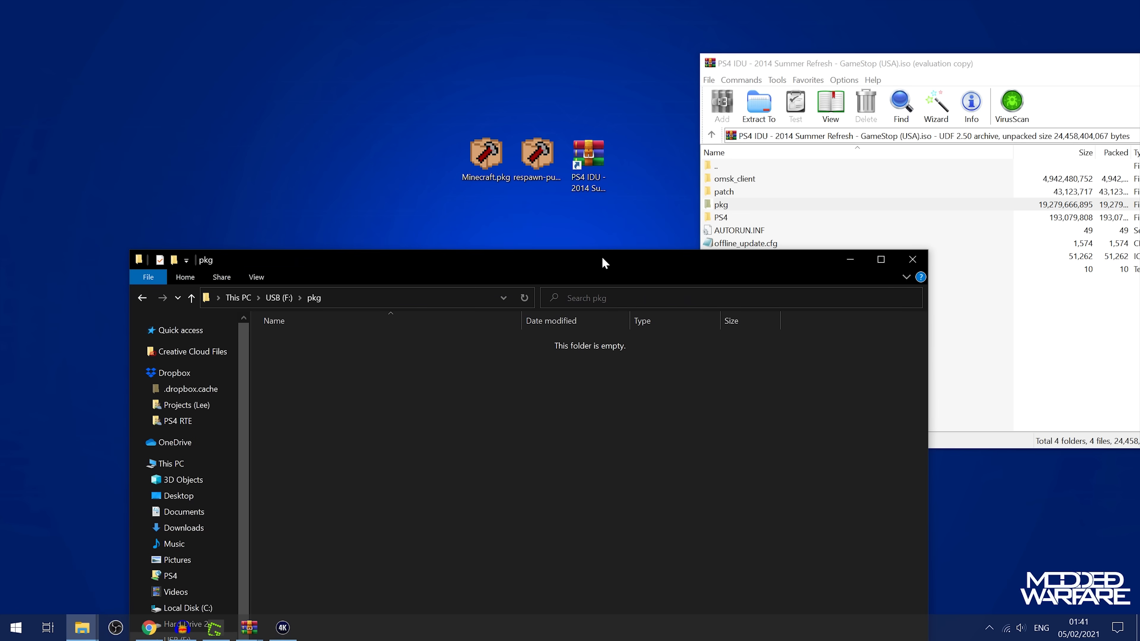
{"action": "mouse_move", "coordinate": [567, 269]}
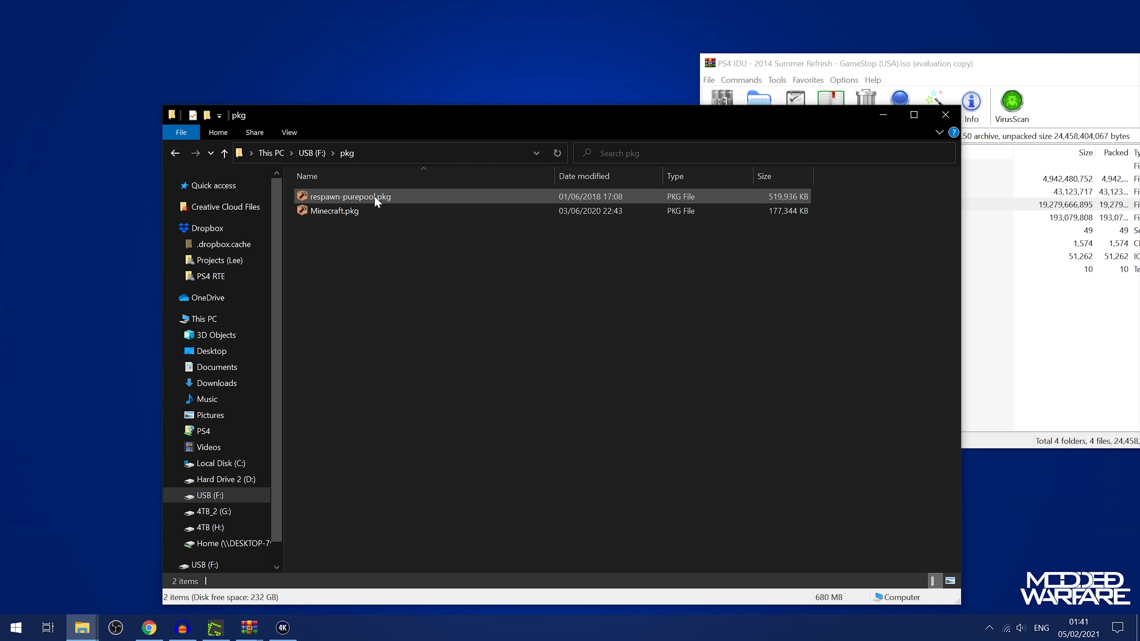
Read respawn-purepool.pkg's content ID in PkgEditor for renaming to EP4037-CUSA01748_00-PUREPOOLPS4EUDSK.pkg, then move to Minecraft.pkg.
{"action": "left_click", "coordinate": [351, 196]}
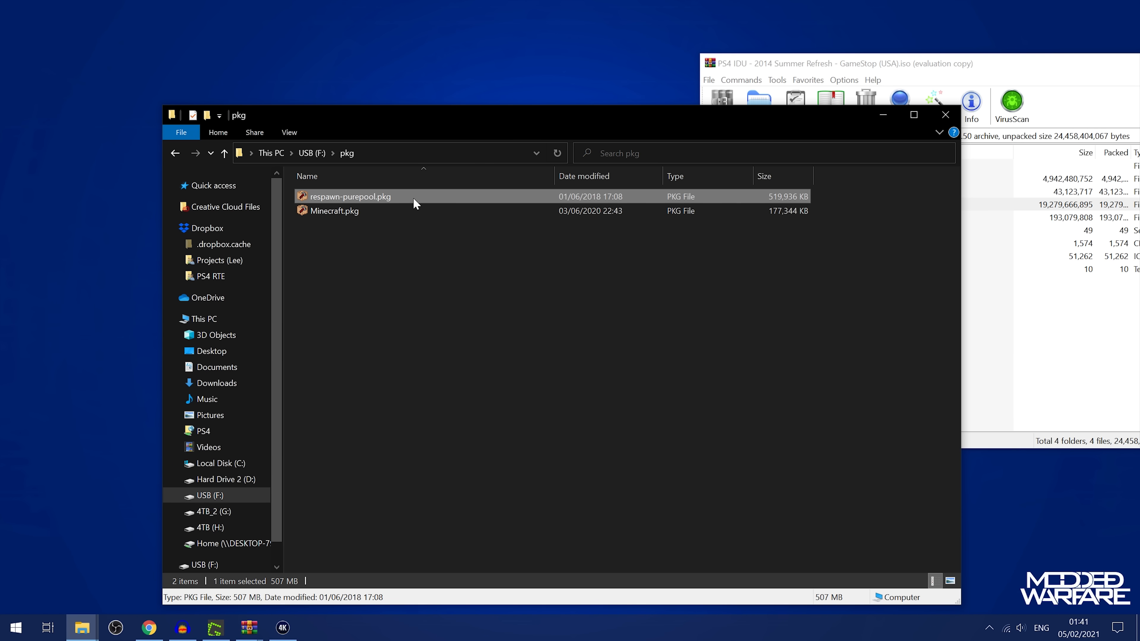
{"action": "mouse_move", "coordinate": [415, 135]}
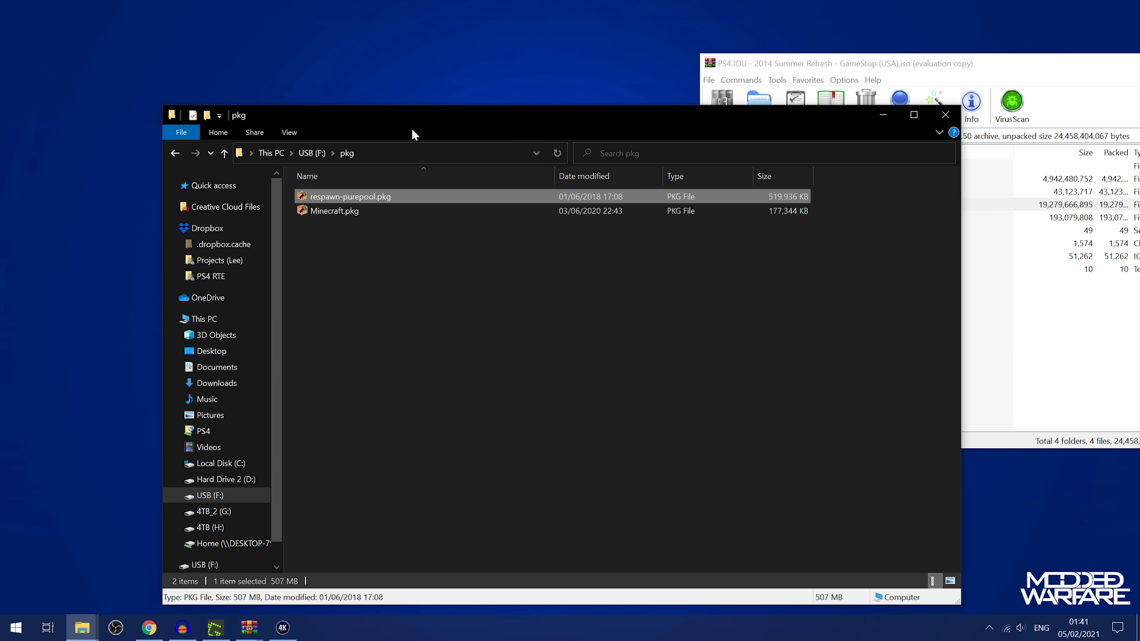
{"action": "double_click", "coordinate": [350, 197]}
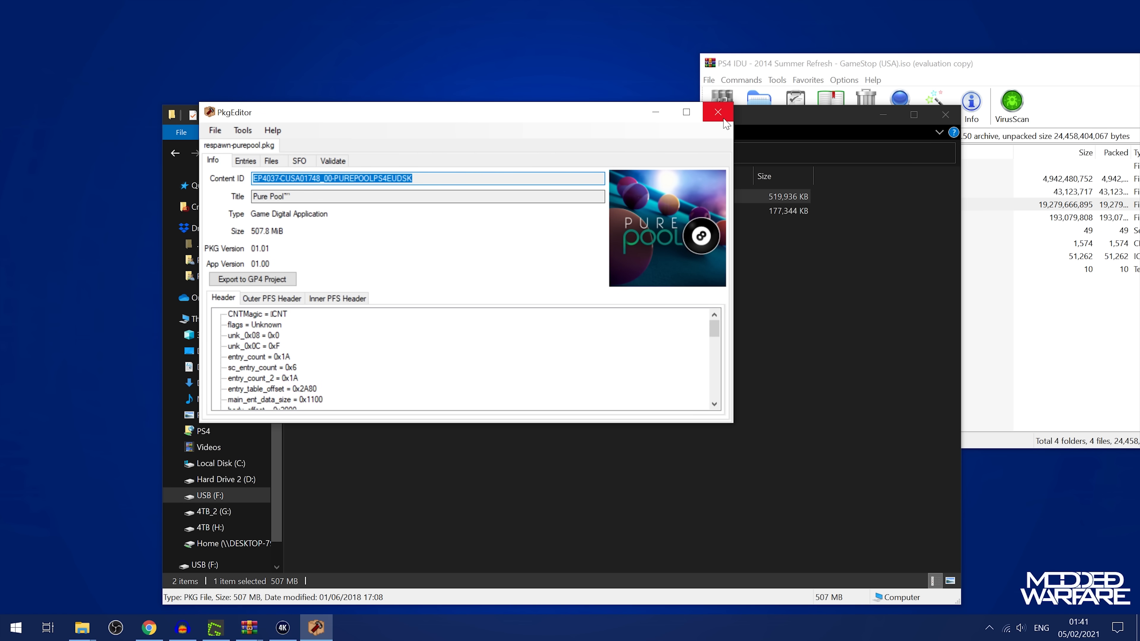
{"action": "left_click", "coordinate": [717, 112]}
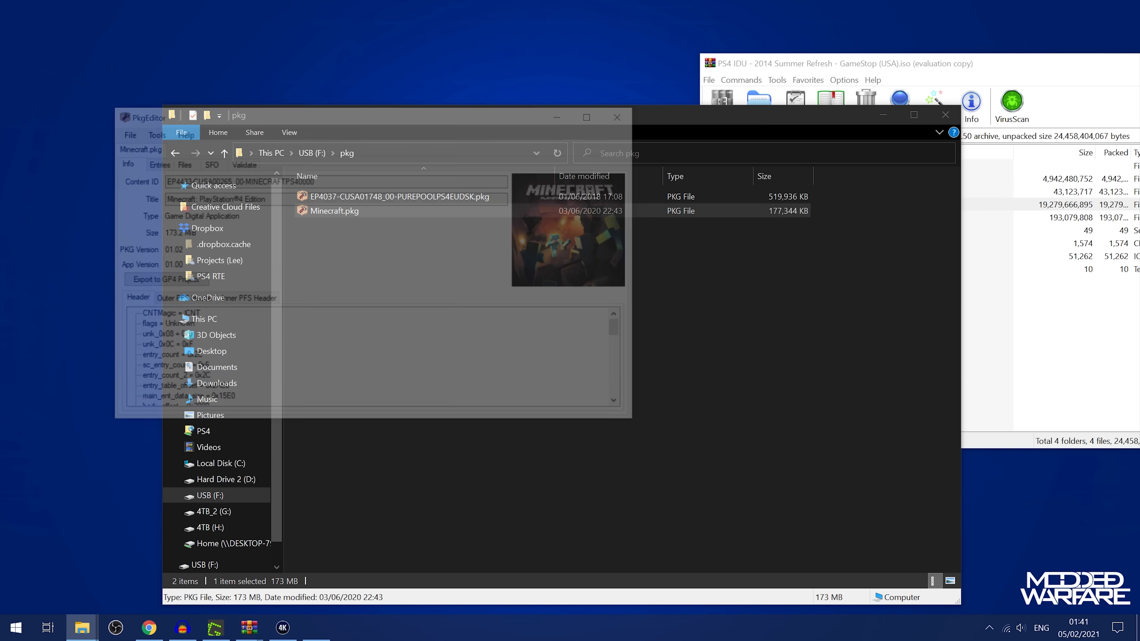
{"action": "left_click", "coordinate": [334, 211]}
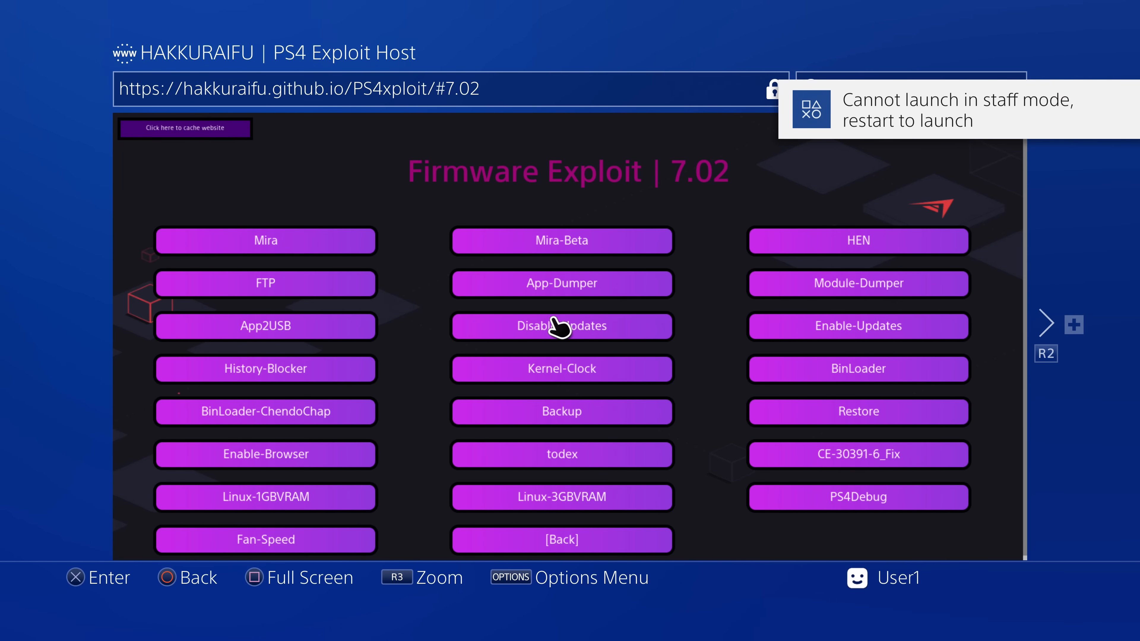
Attempt the Disable-Updates payload on the 7.02 exploit host and get the staff-mode refusal.
{"action": "left_click", "coordinate": [857, 241]}
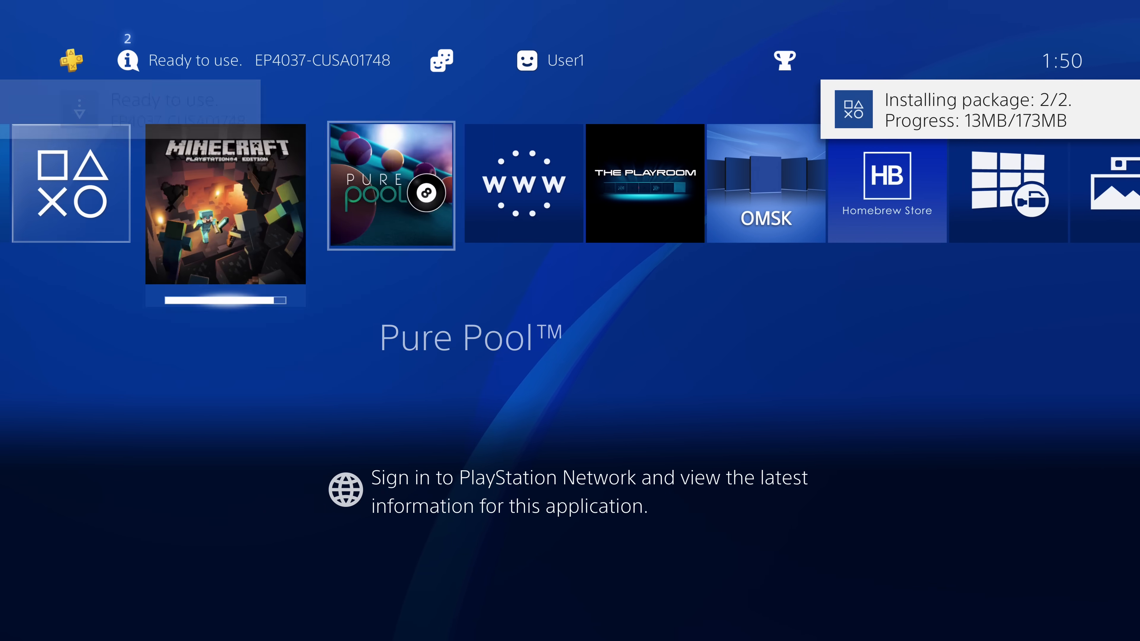
Move along the home screen tiles while Minecraft: PlayStation 4 Edition finishes installing beside Pure Pool.
{"action": "scroll", "scroll_direction": "left", "scroll_amount": 3}
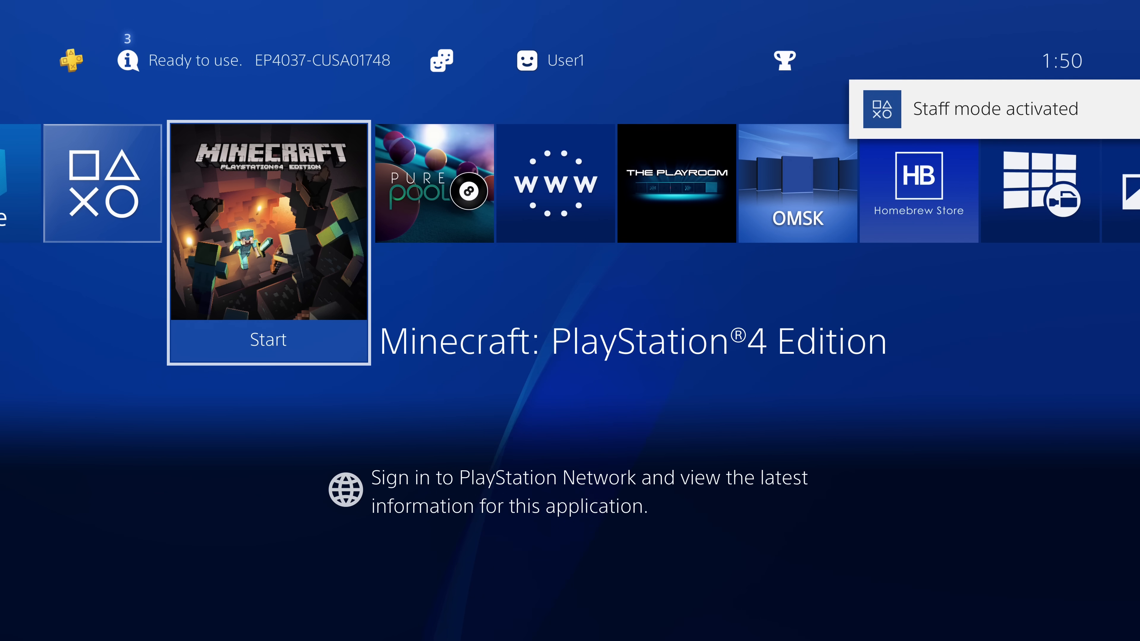
{"action": "scroll", "scroll_direction": "right", "scroll_amount": 3}
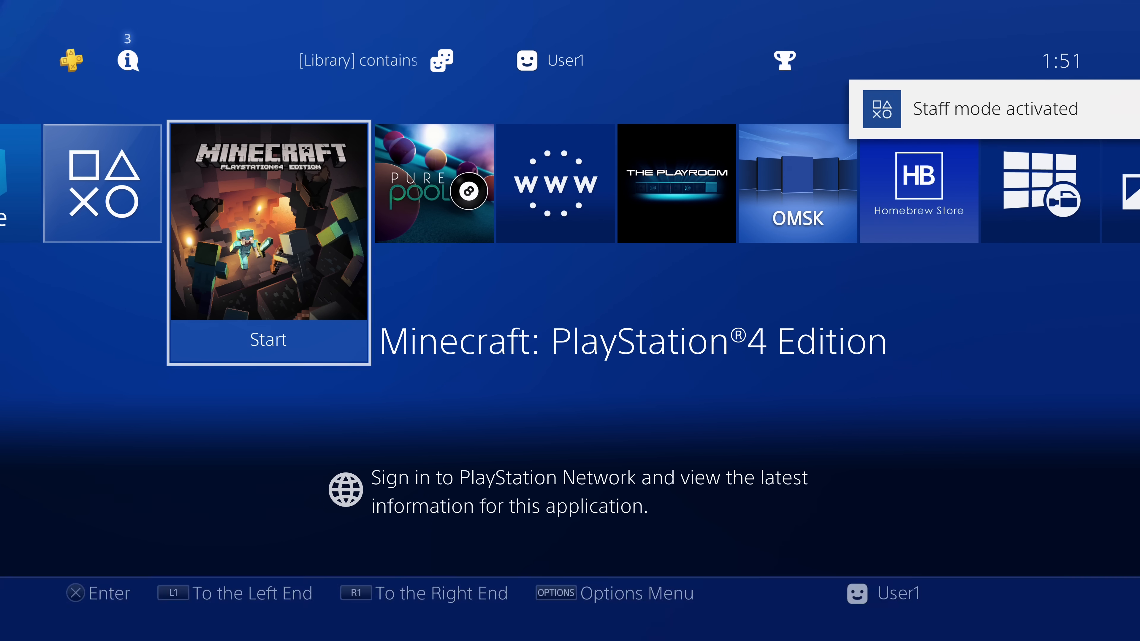
{"action": "scroll", "scroll_direction": "right", "scroll_amount": 3}
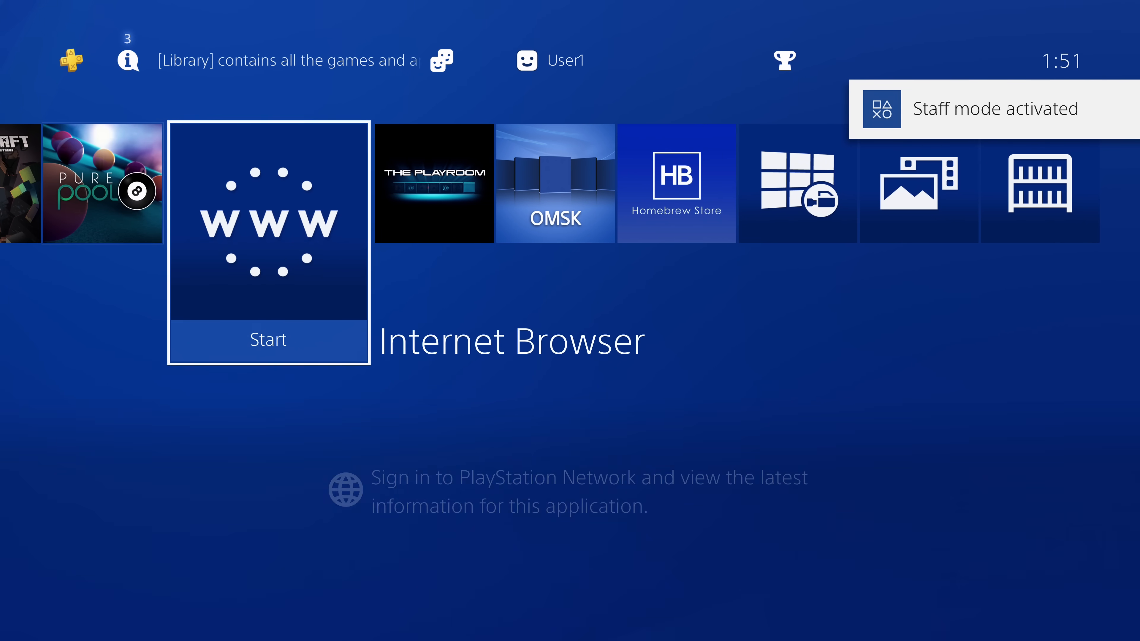
{"action": "scroll", "scroll_direction": "left", "scroll_amount": 3}
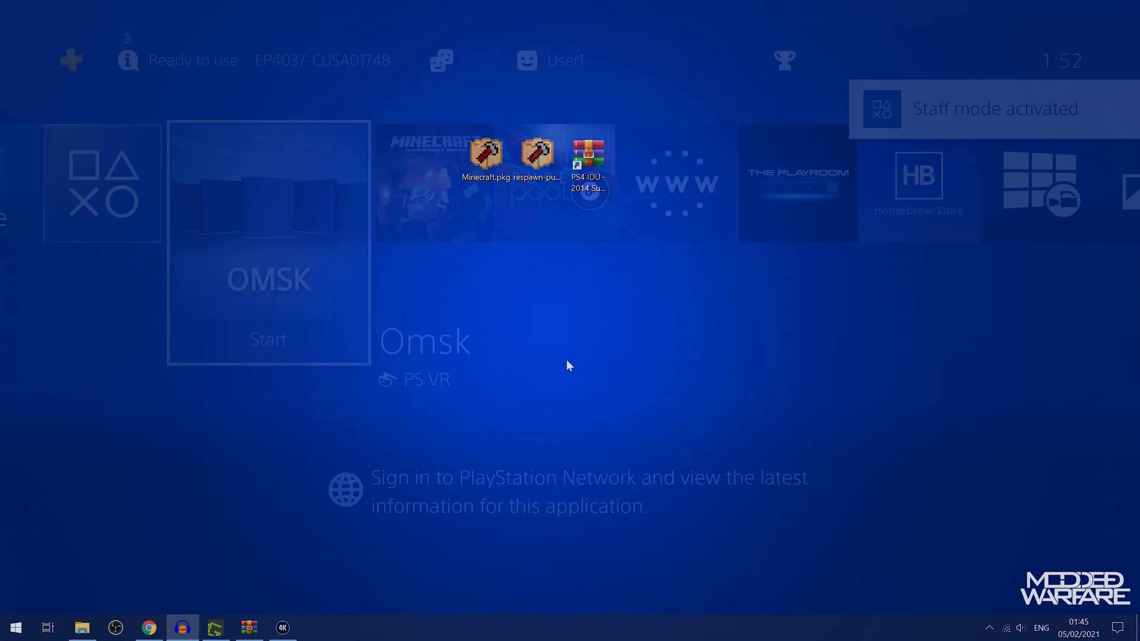
Extract the PS4 IDU 2014 Summer Refresh ISO contents (omsk_client, patch, PS4, version.txt) onto USB drive F:.
{"action": "left_click", "coordinate": [588, 156]}
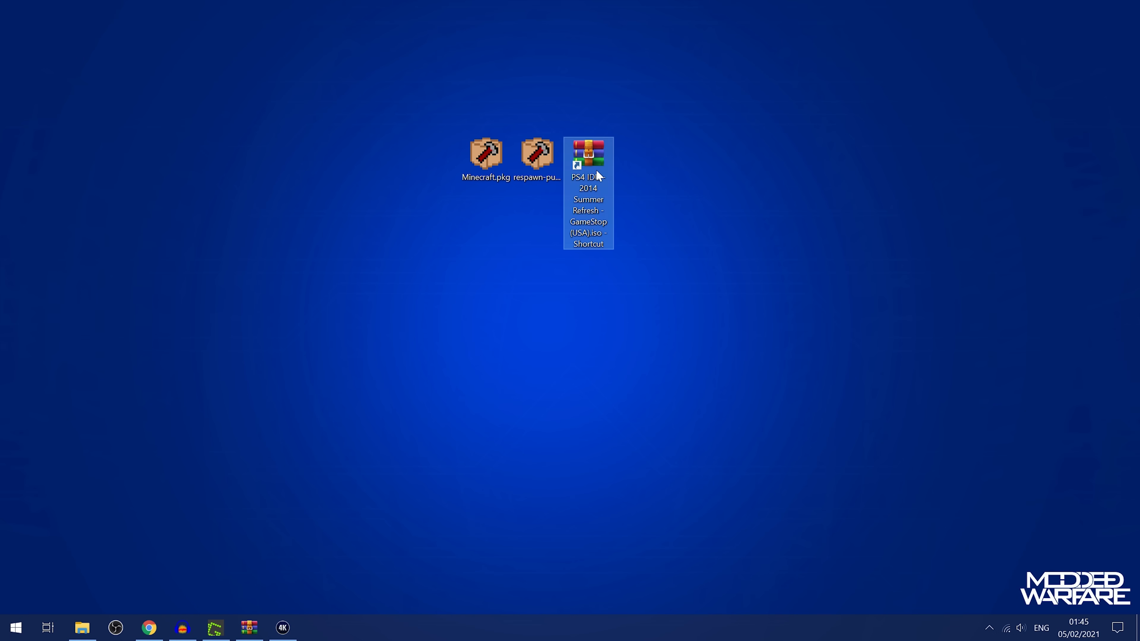
{"action": "double_click", "coordinate": [587, 150]}
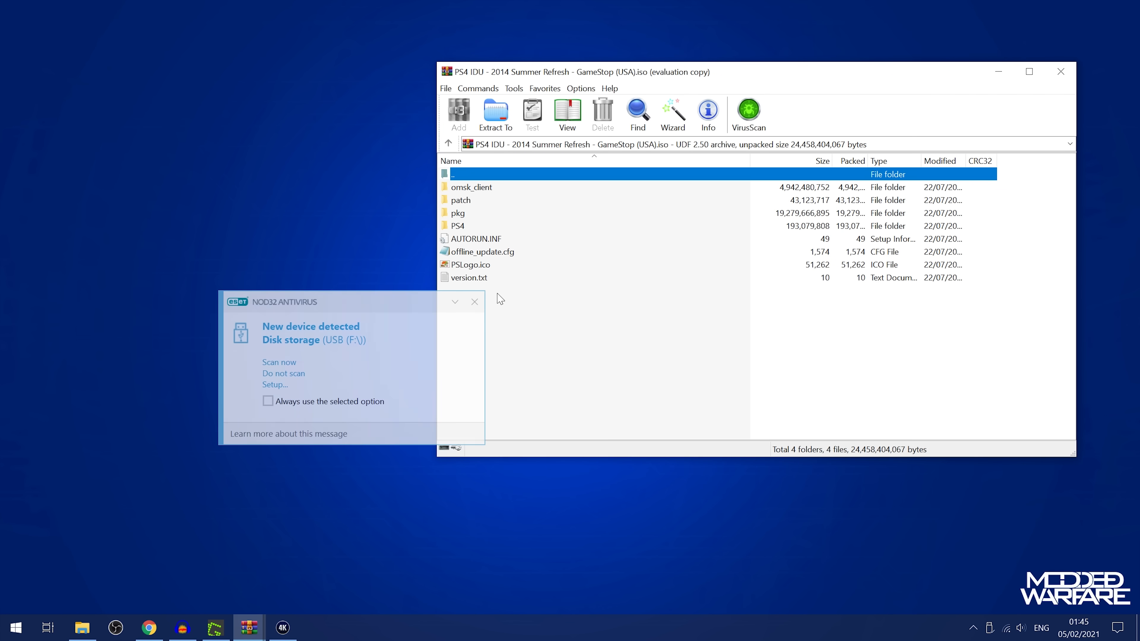
{"action": "left_click", "coordinate": [14, 627]}
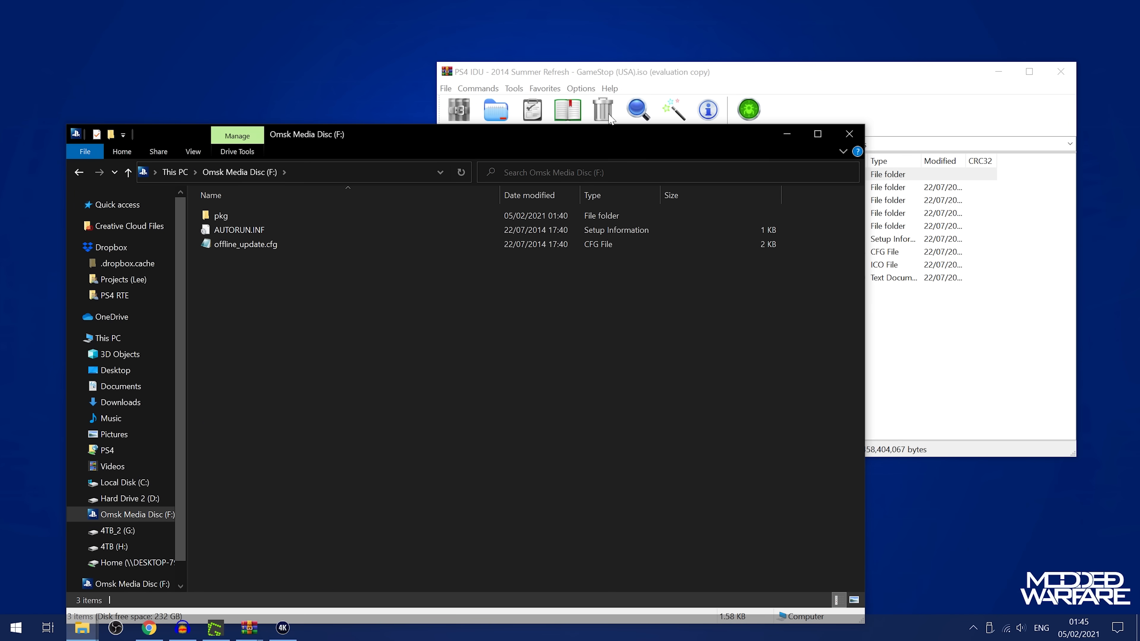
{"action": "left_click", "coordinate": [496, 114]}
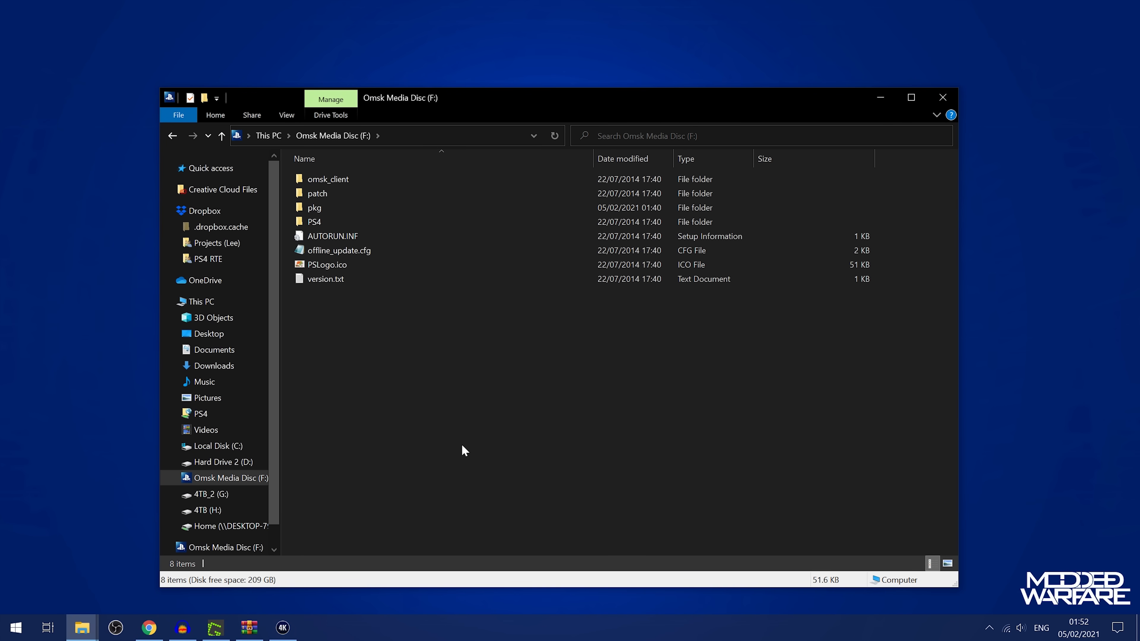
{"action": "mouse_move", "coordinate": [542, 107]}
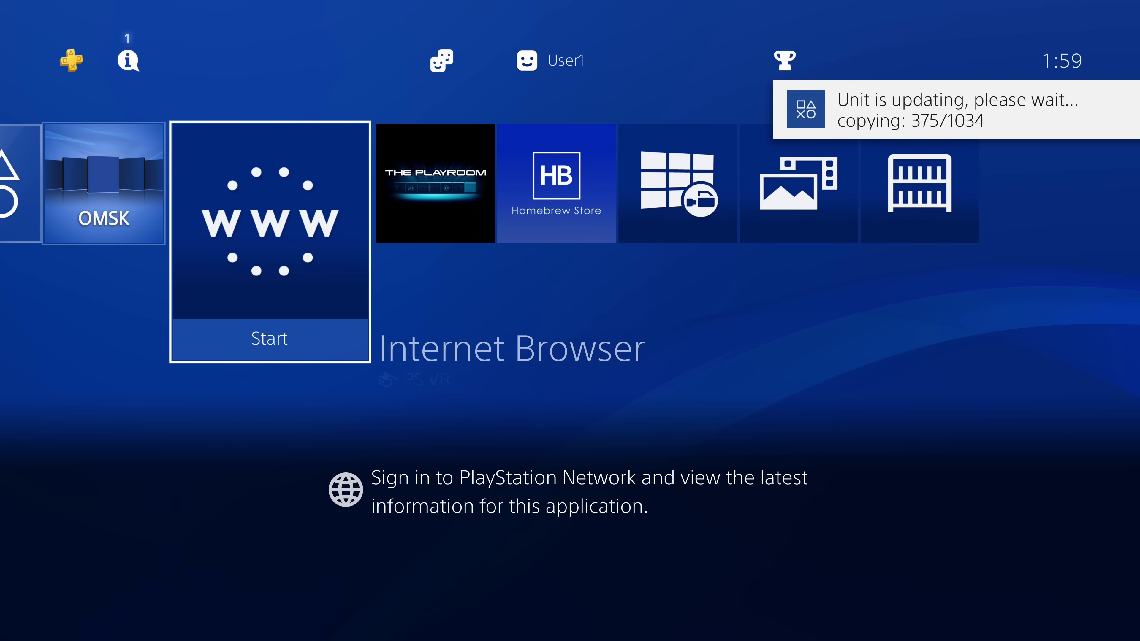
Apply the USB IDU update so the Try A Game demo folder with The LEGO Movie Videogame appears.
{"action": "scroll", "scroll_direction": "left", "scroll_amount": 3}
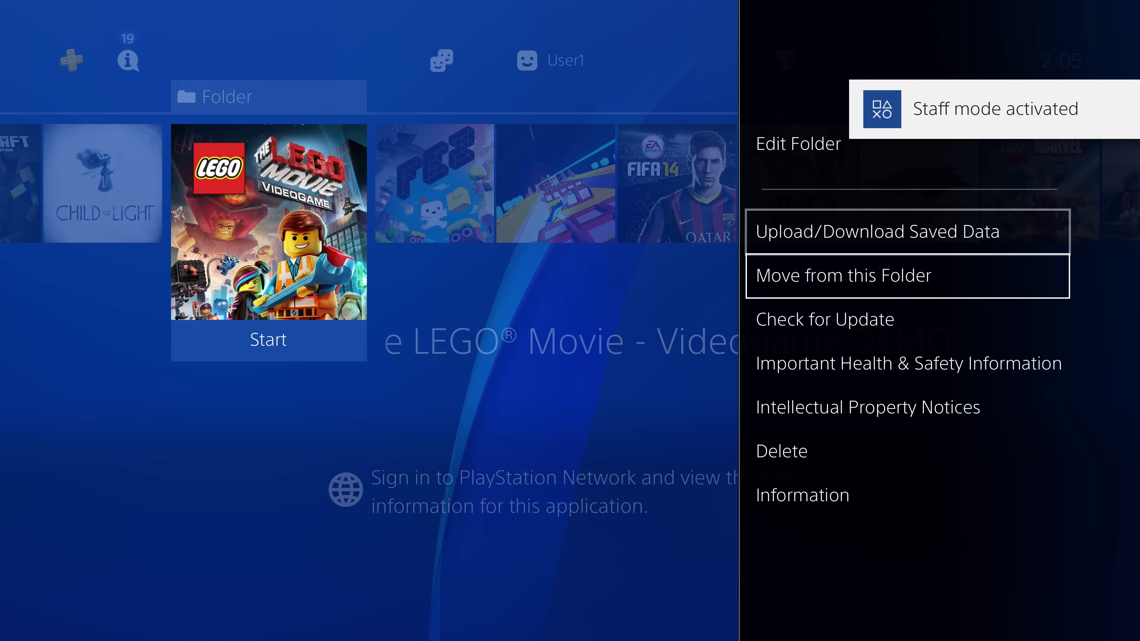
{"action": "left_click", "coordinate": [803, 495]}
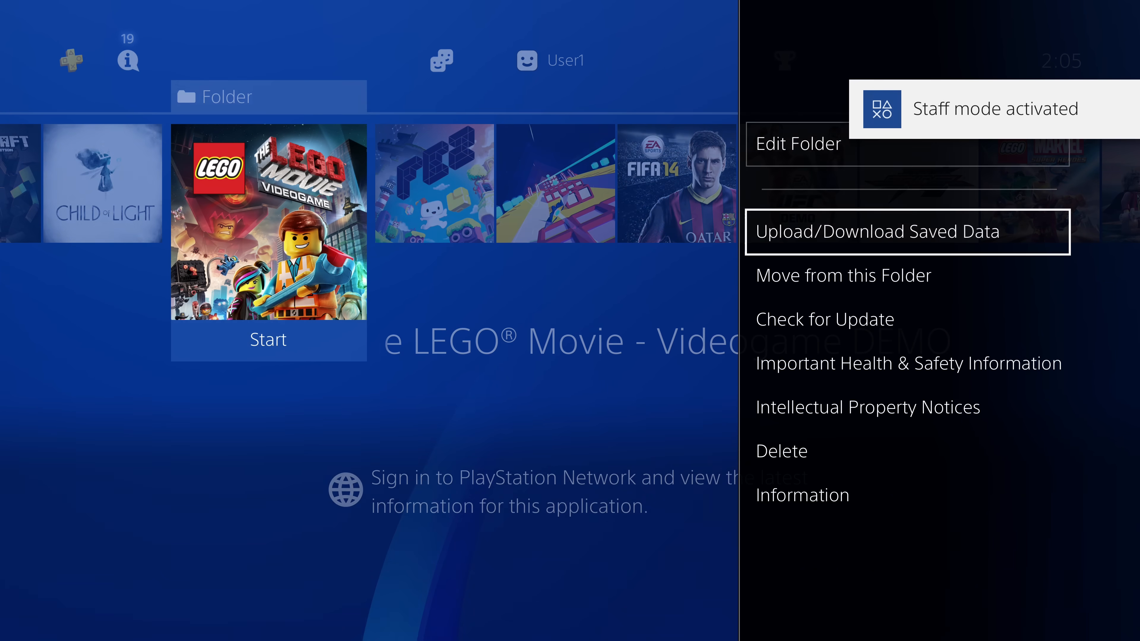
{"action": "scroll", "scroll_direction": "down", "scroll_amount": 3}
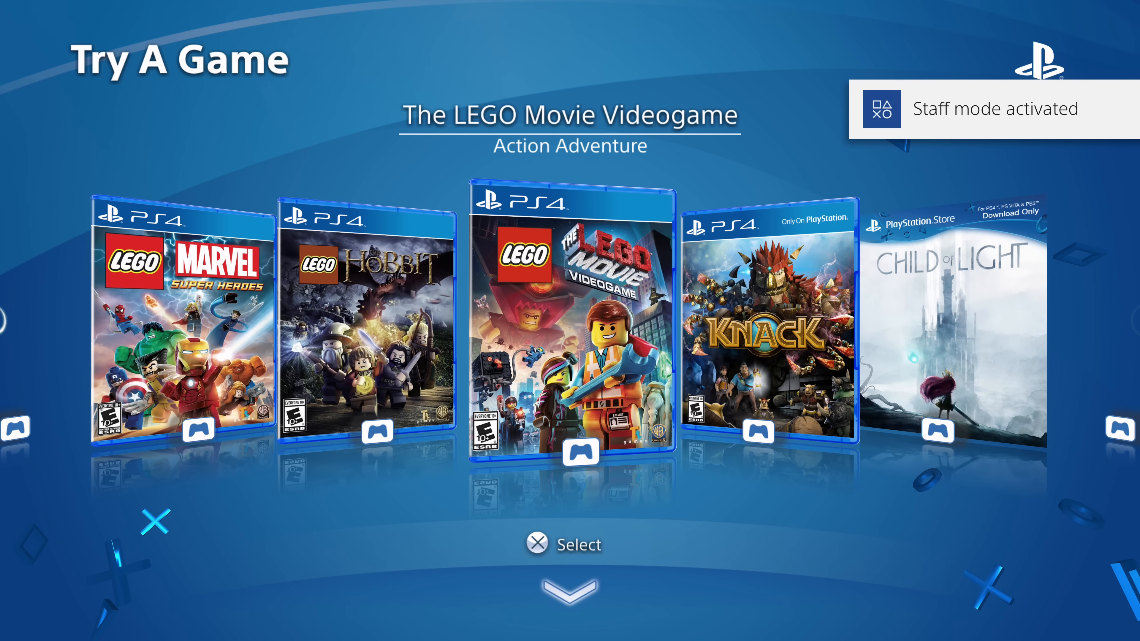
Browse the Try A Game demo carousel from OMSK and land on Knack's demo details page.
{"action": "scroll", "scroll_direction": "right", "scroll_amount": 3}
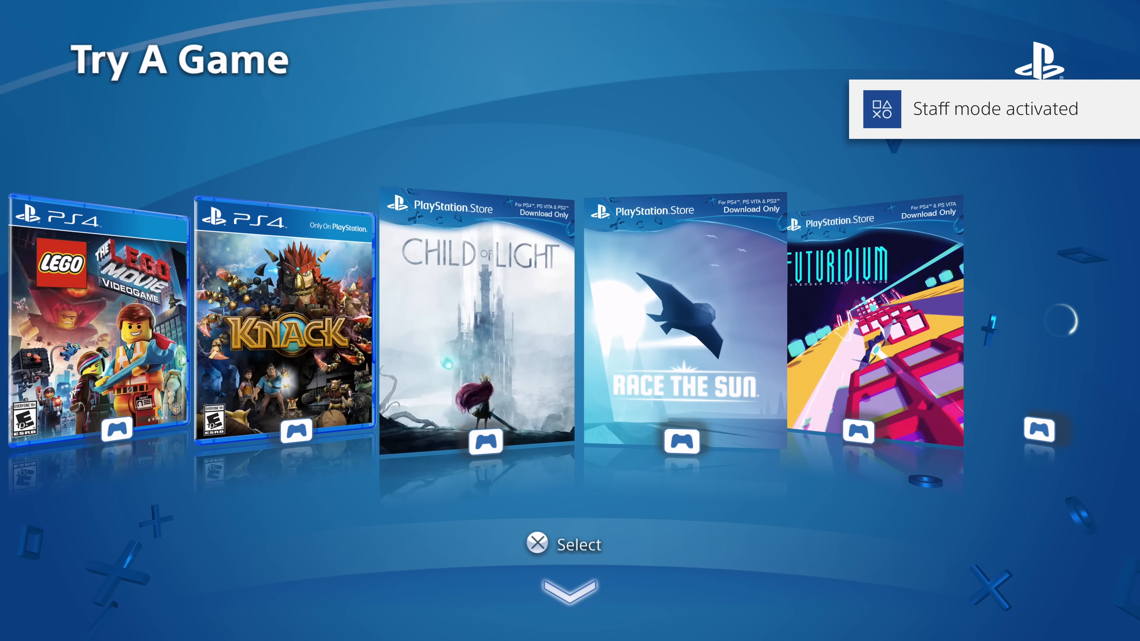
{"action": "scroll", "scroll_direction": "left", "scroll_amount": 3}
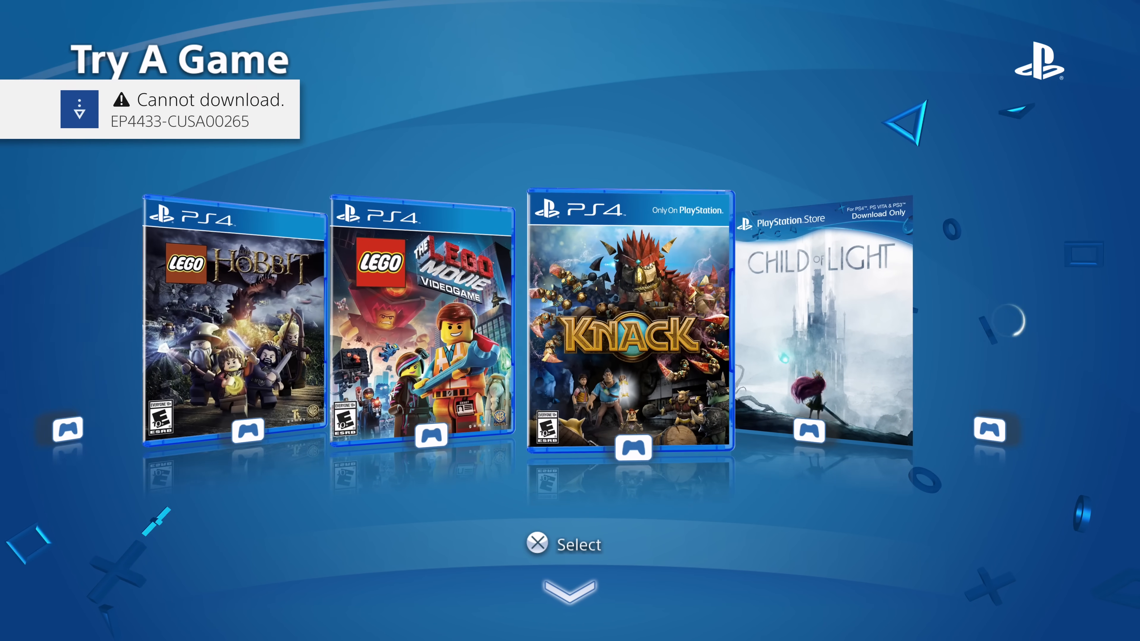
{"action": "scroll", "scroll_direction": "left", "scroll_amount": 3}
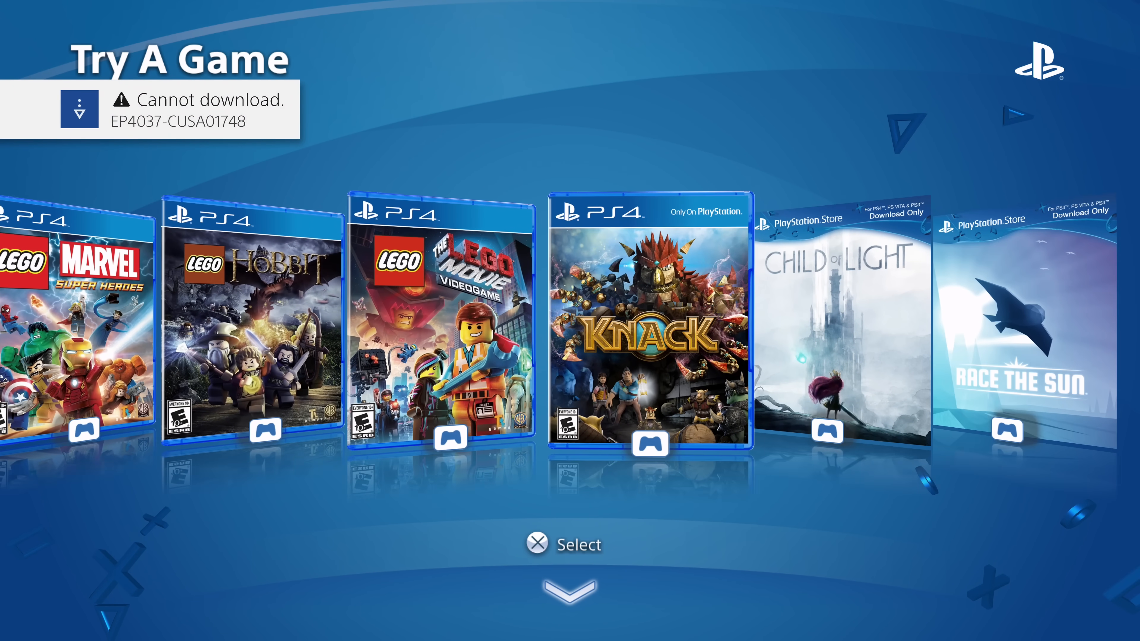
{"action": "scroll", "scroll_direction": "left", "scroll_amount": 3}
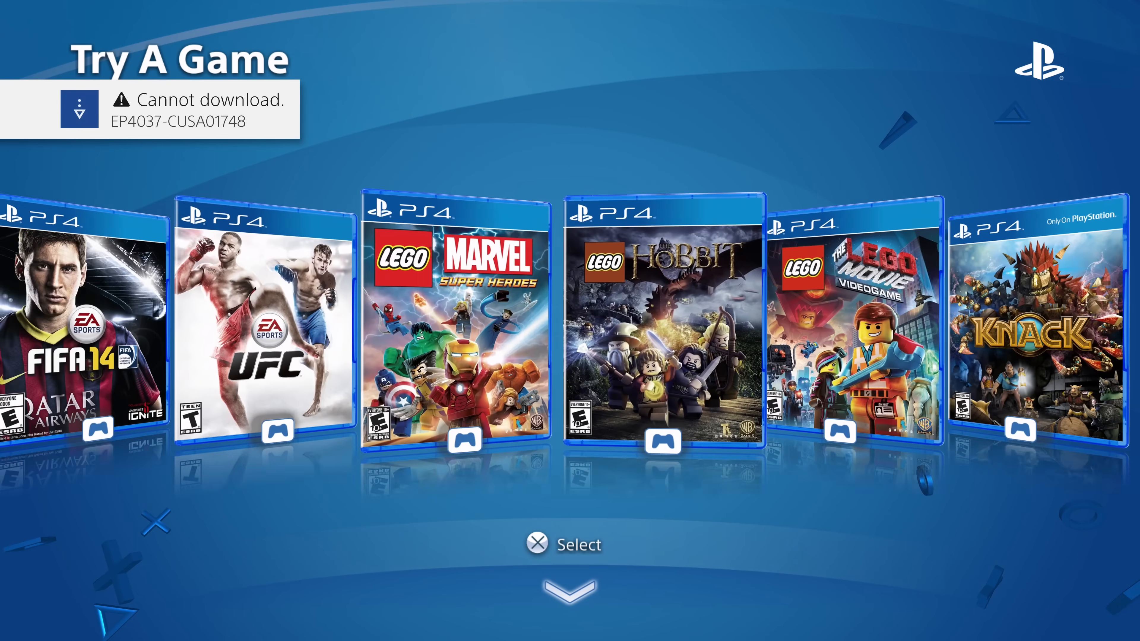
{"action": "scroll", "scroll_direction": "right", "scroll_amount": 3}
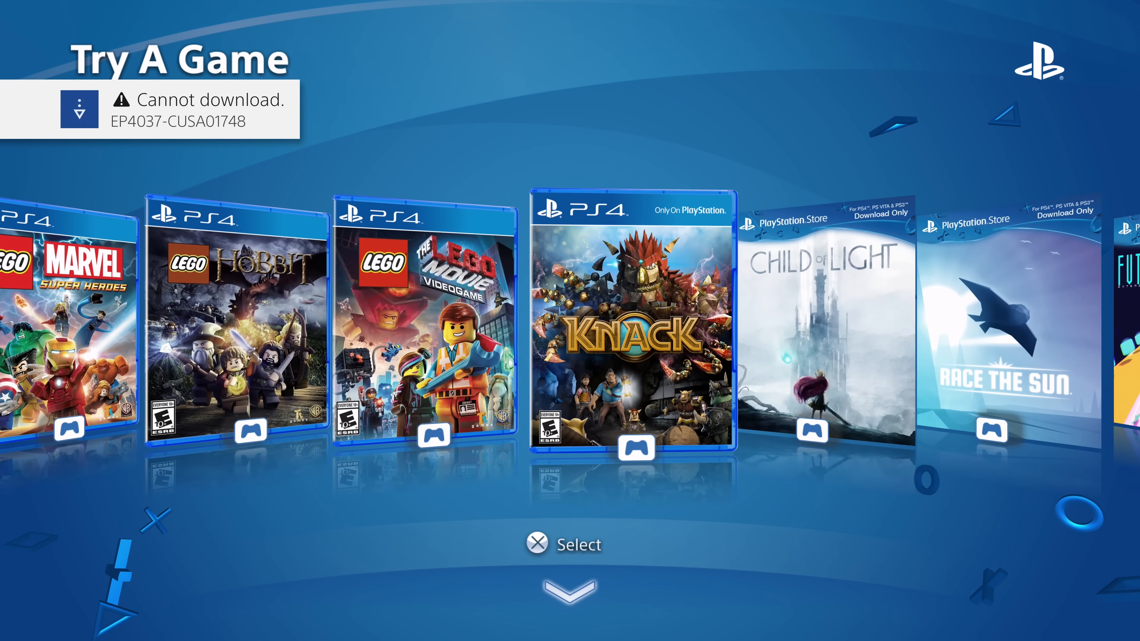
{"action": "scroll", "scroll_direction": "right", "scroll_amount": 3}
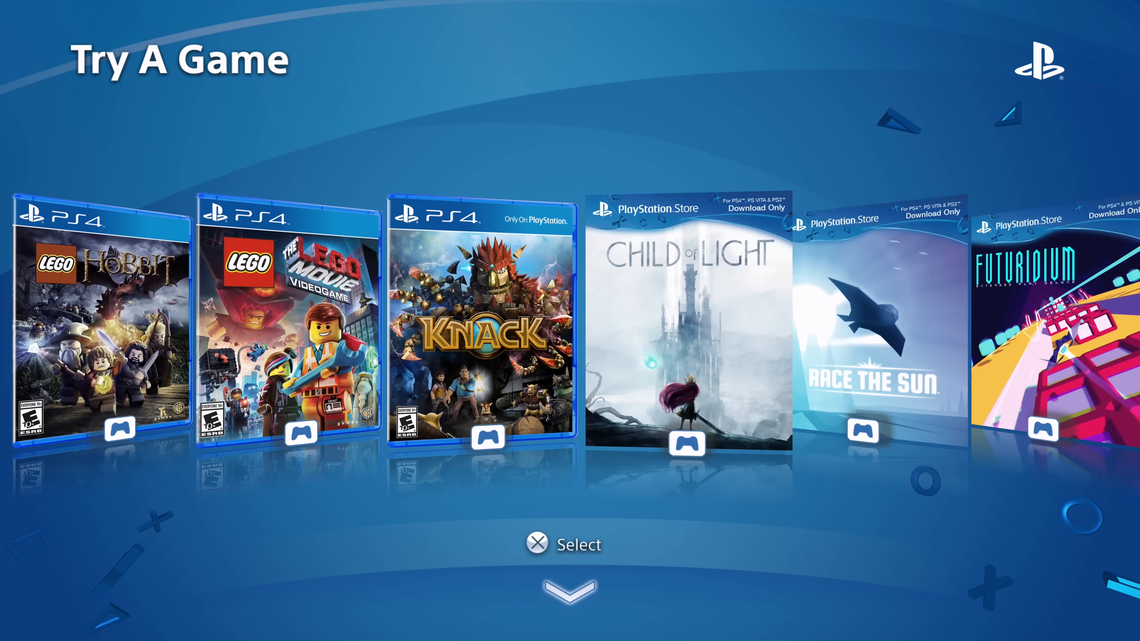
{"action": "scroll", "scroll_direction": "left", "scroll_amount": 3}
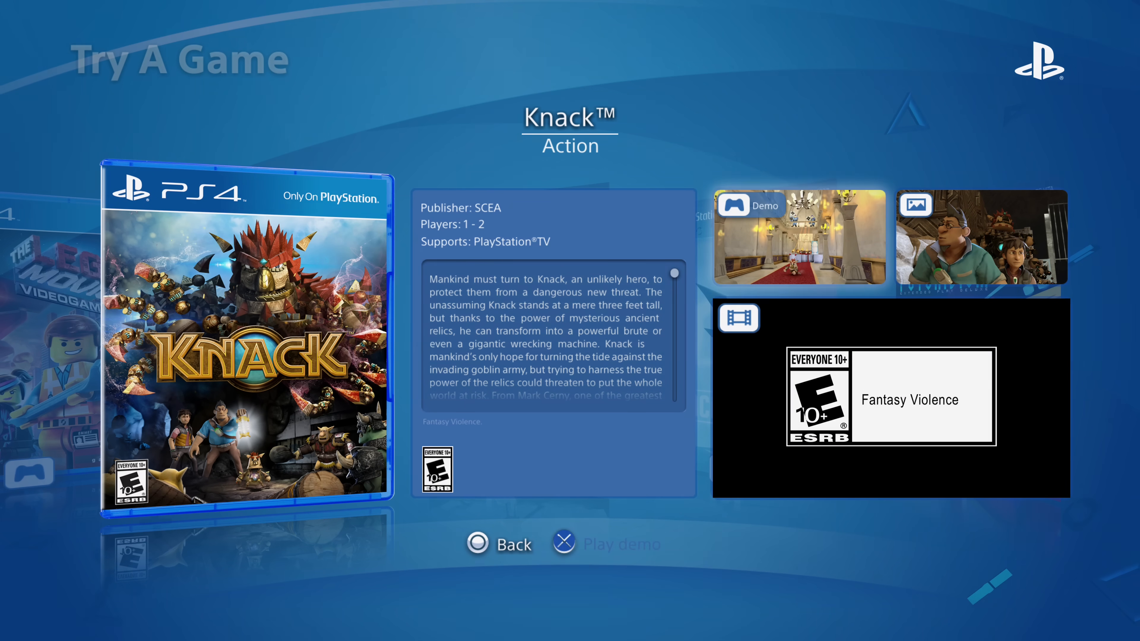
Play the Knack demo to its basic controls screen, then close the application.
{"action": "left_click", "coordinate": [563, 544]}
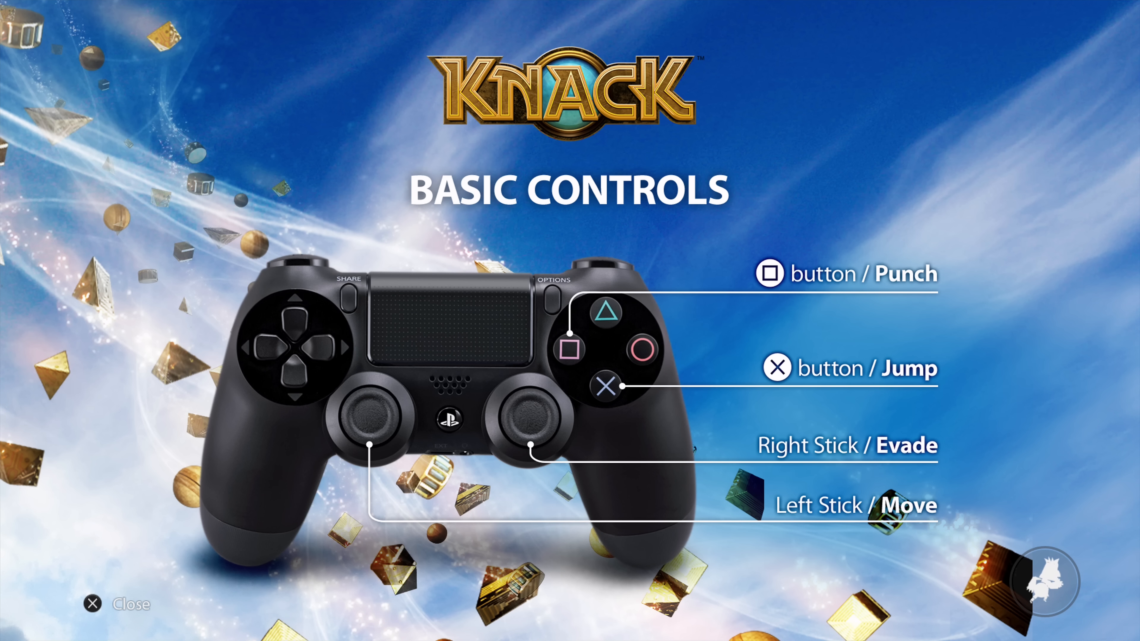
{"action": "left_click", "coordinate": [127, 603]}
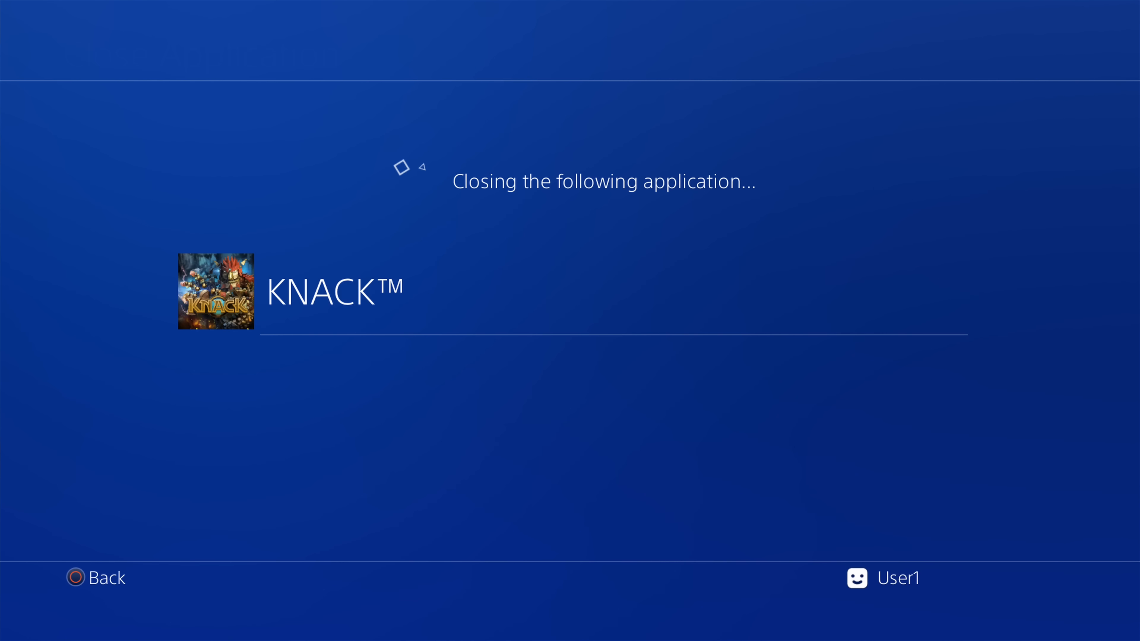